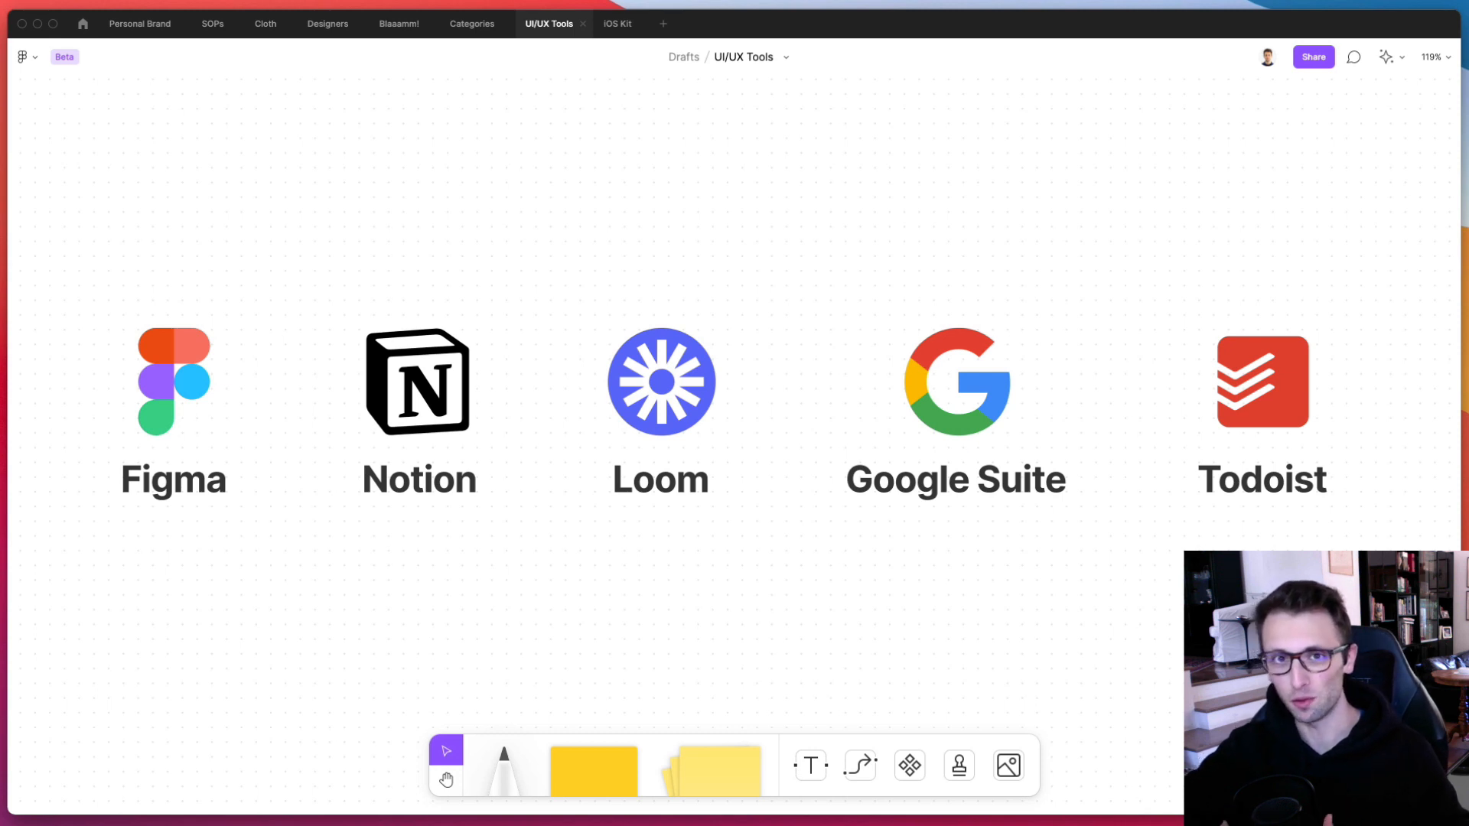
{"action": "mouse_move", "coordinate": [508, 248]}
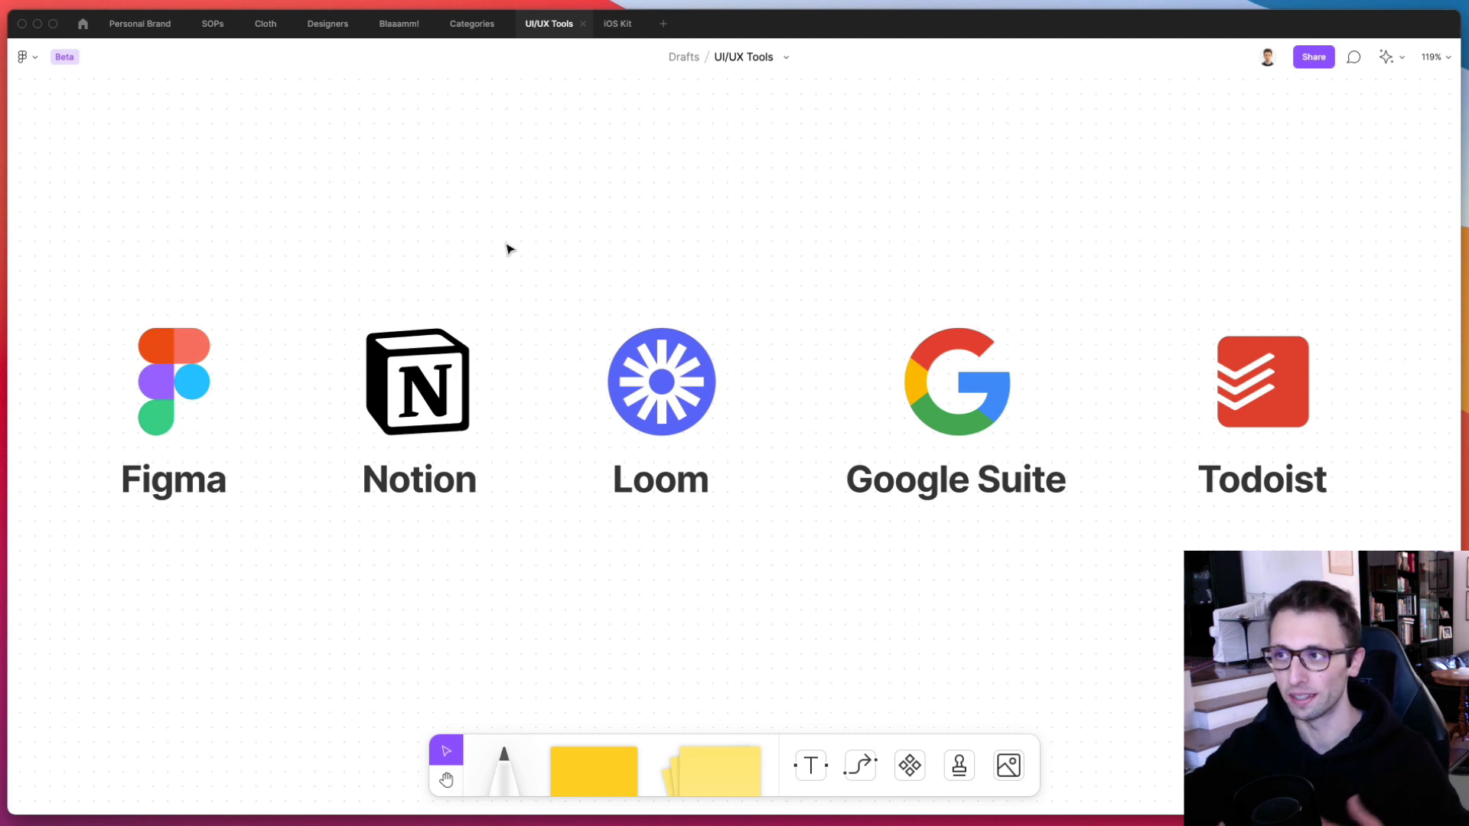
Switch from the UI/UX Tools board to the iOS Kit design file of app screen mockups.
{"action": "left_click", "coordinate": [618, 25]}
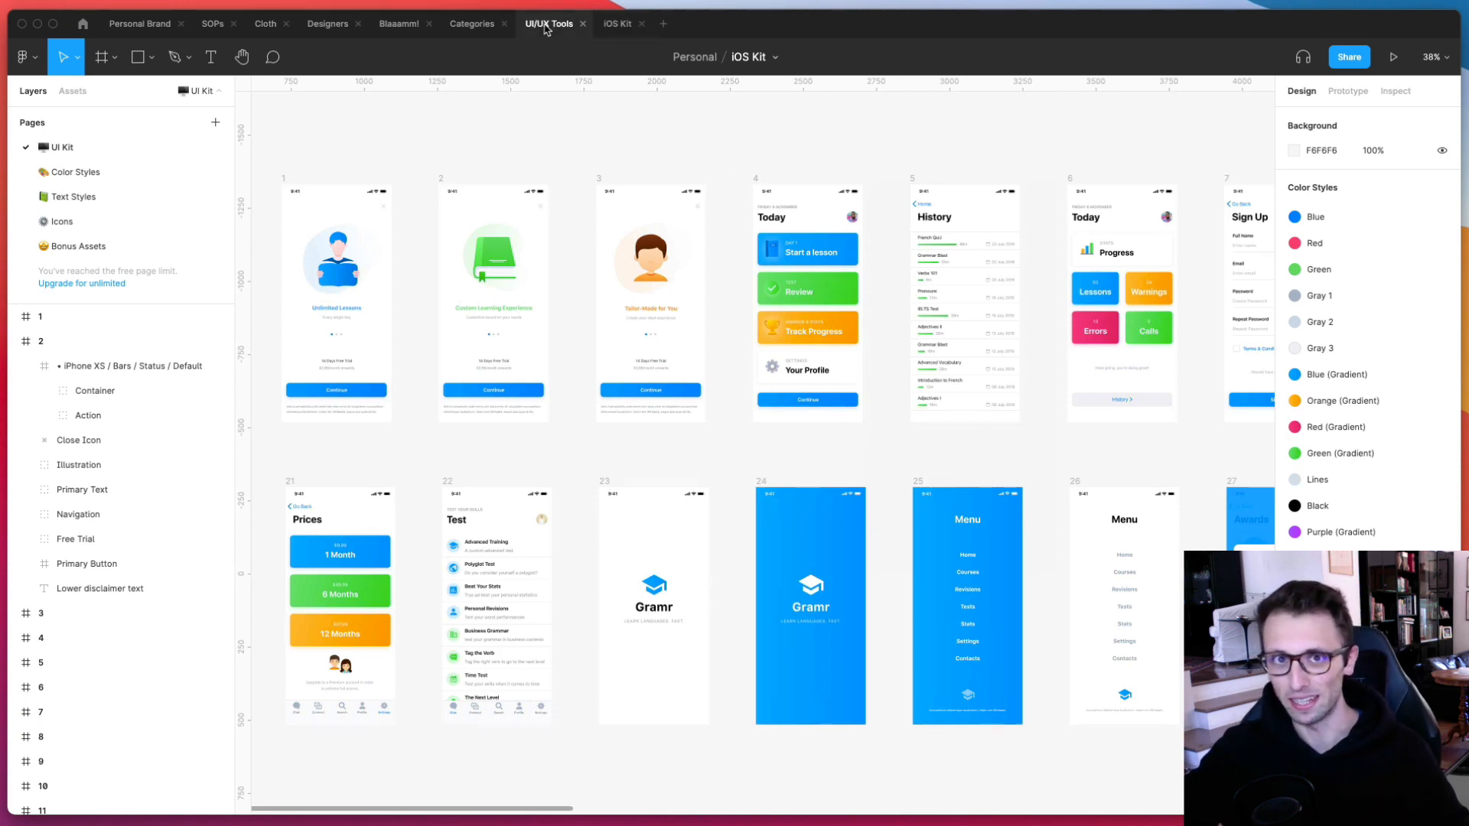
Return to the UI/UX Tools logo board, then bring up Safari's Freebies course page.
{"action": "left_click", "coordinate": [620, 23]}
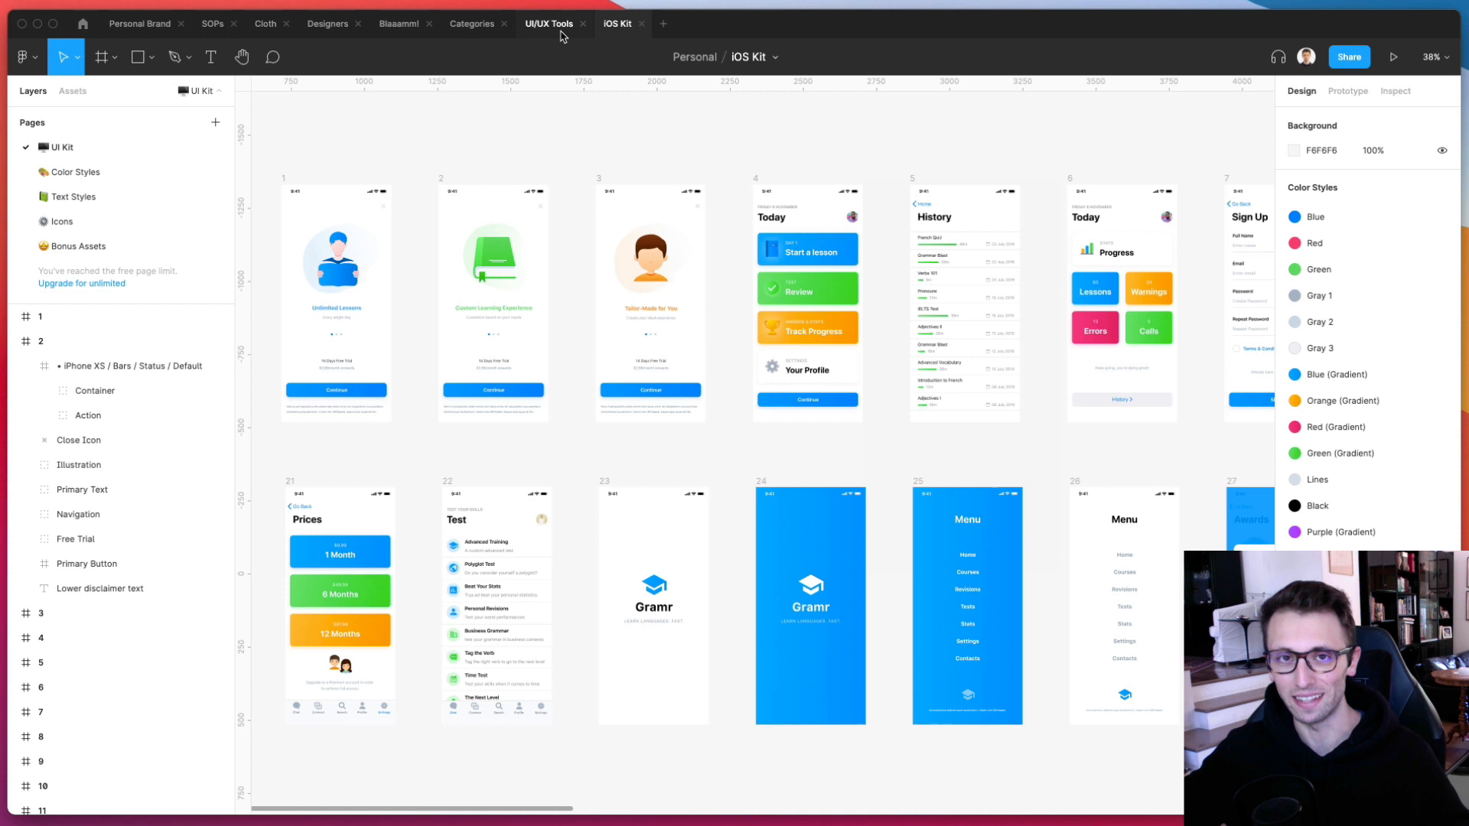
{"action": "left_click", "coordinate": [551, 24]}
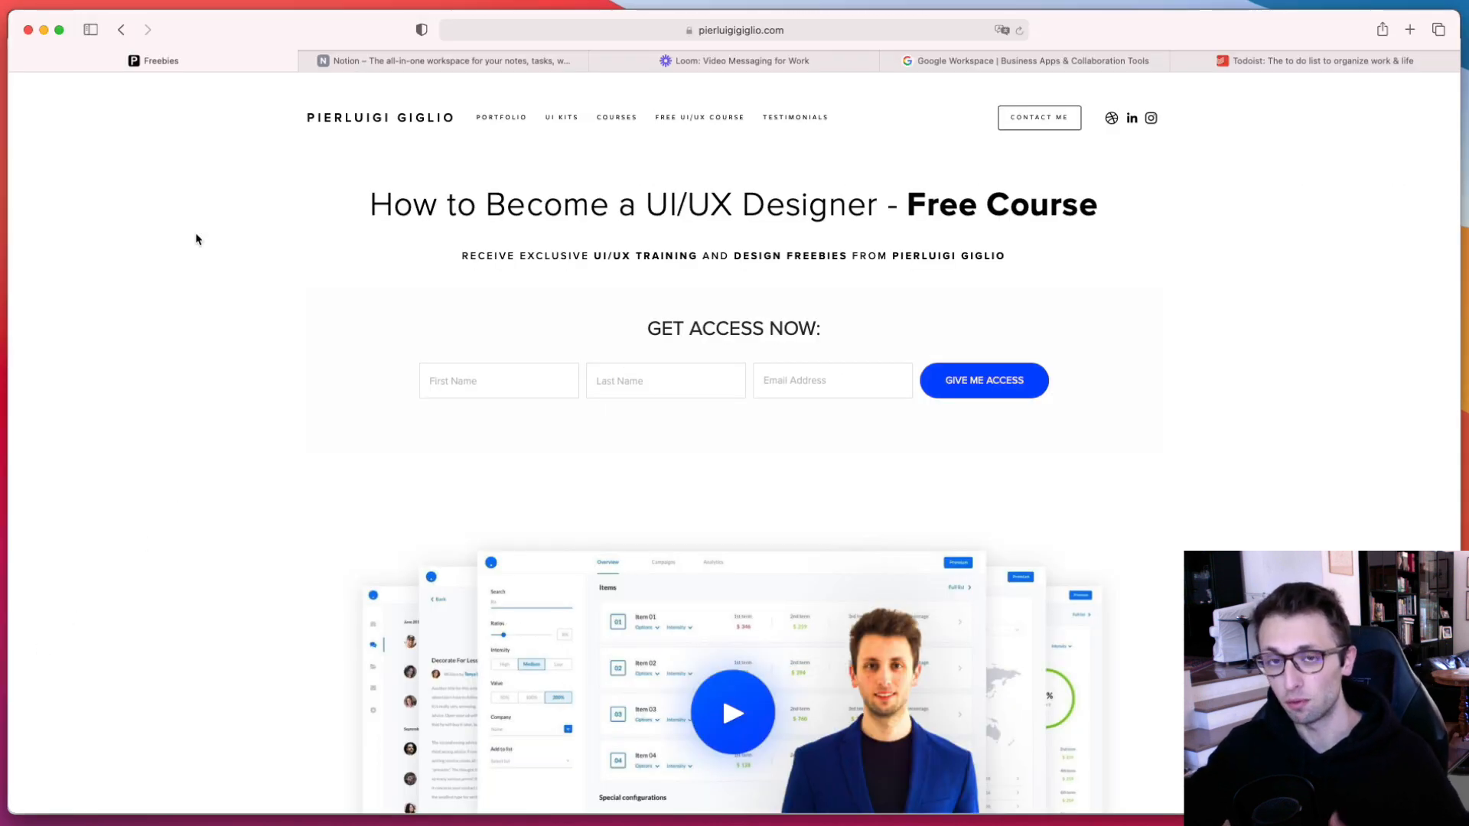
{"action": "mouse_move", "coordinate": [223, 234]}
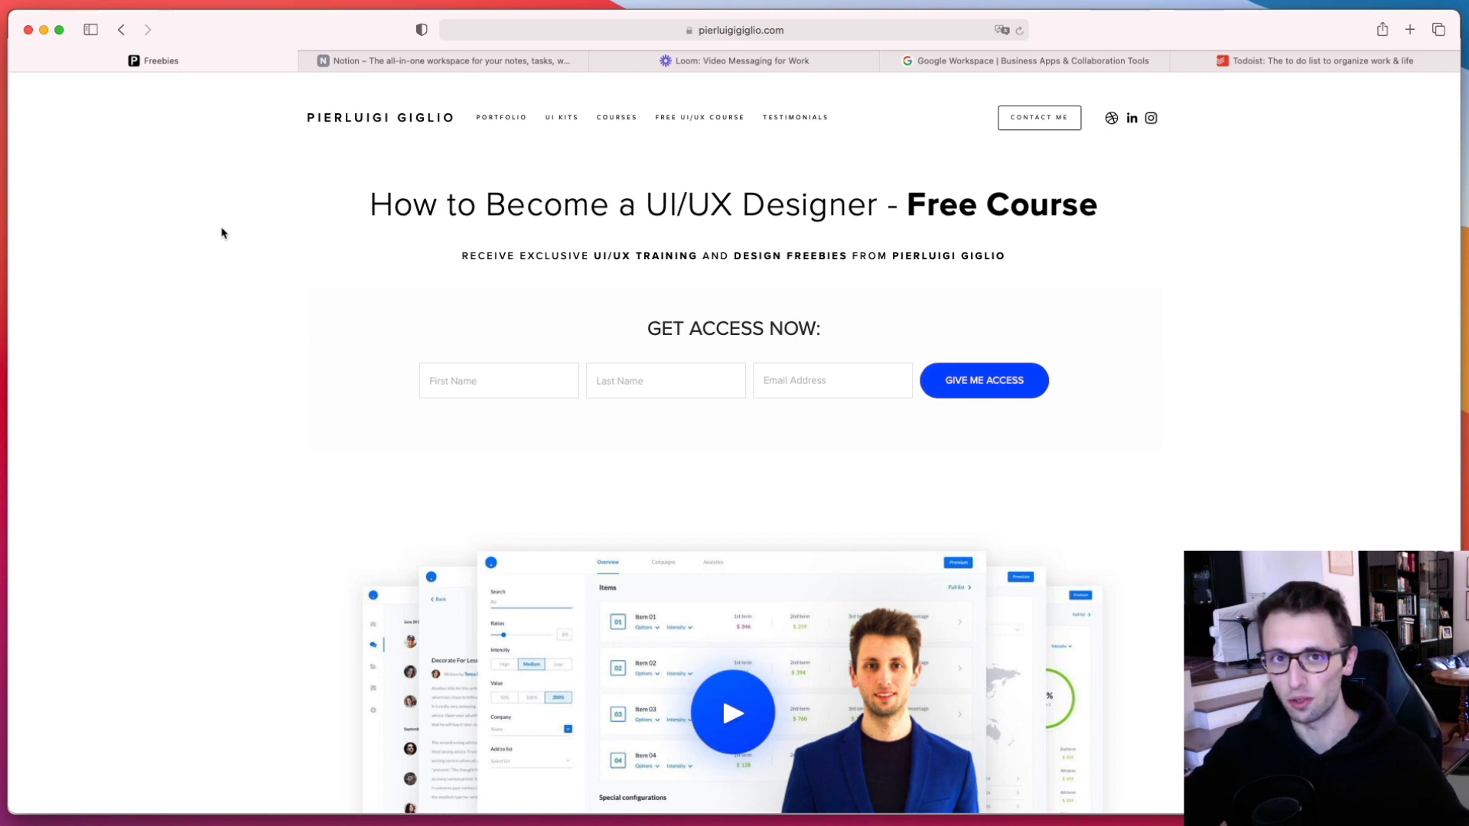
Scroll the Freebies page down to the membership signup and Examples of Free Source Files.
{"action": "scroll", "scroll_direction": "down", "scroll_amount": 3}
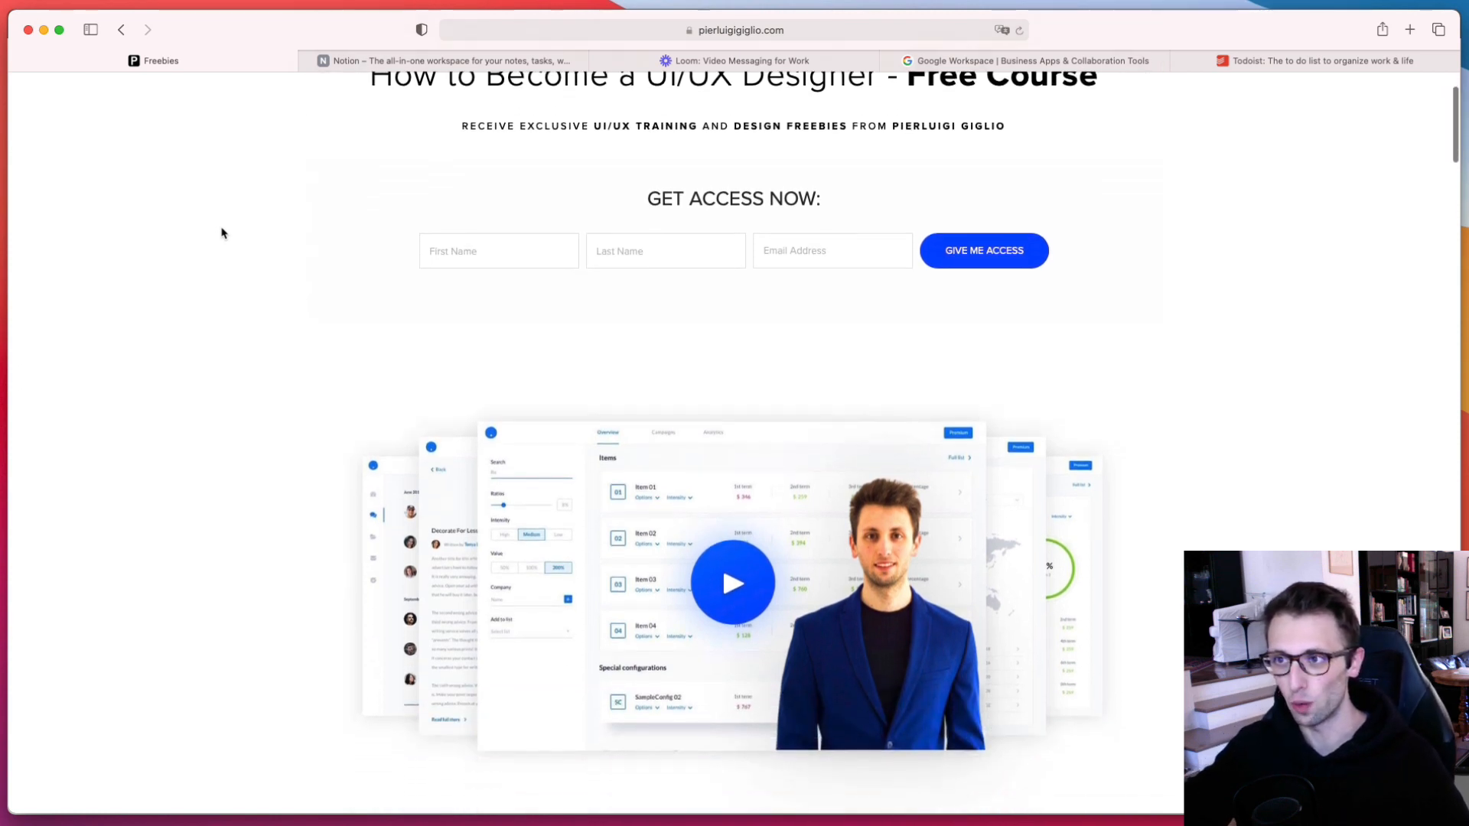
{"action": "scroll", "scroll_direction": "down", "scroll_amount": 3}
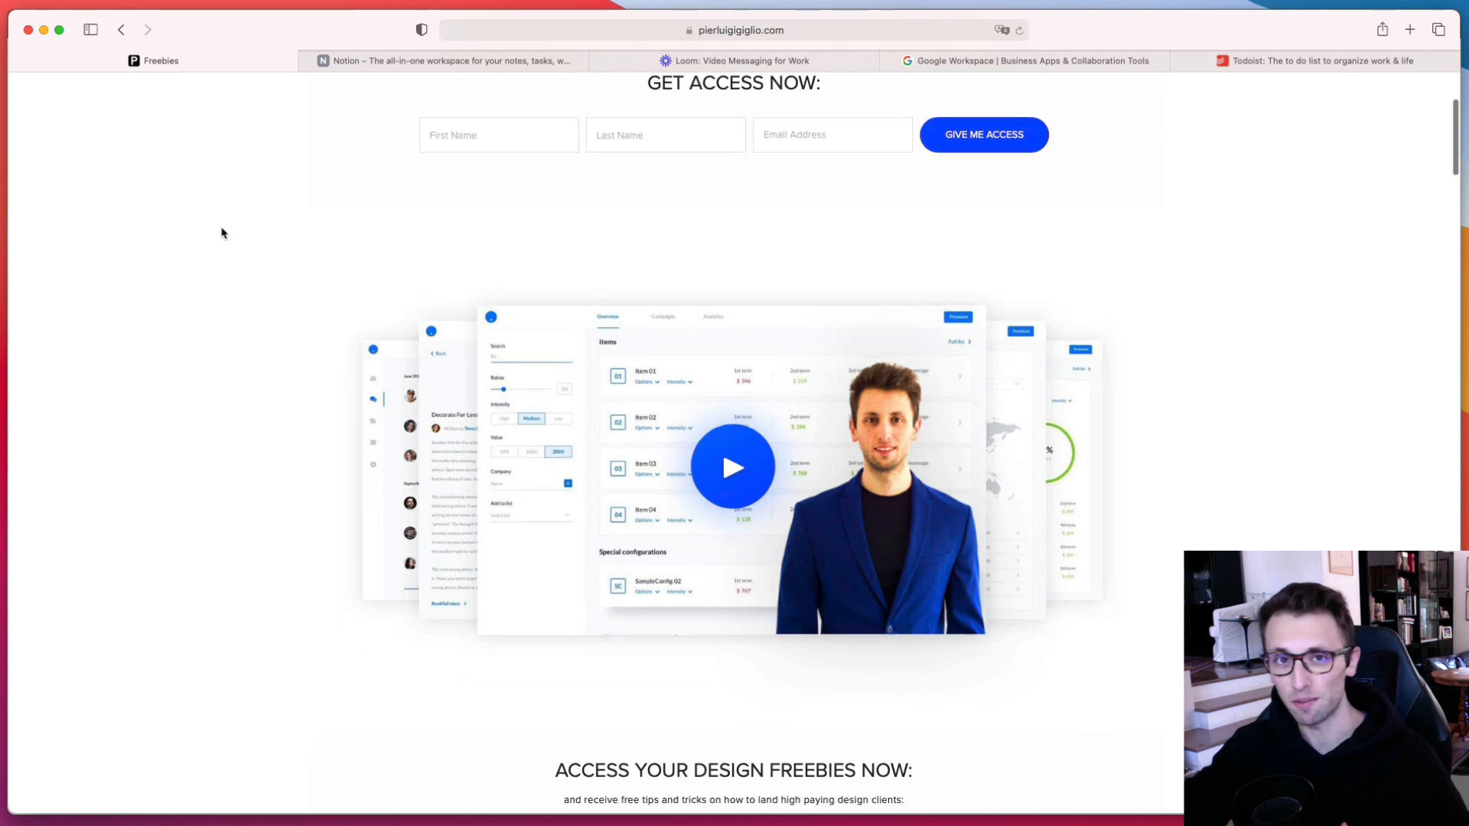
{"action": "scroll", "scroll_direction": "down", "scroll_amount": 3}
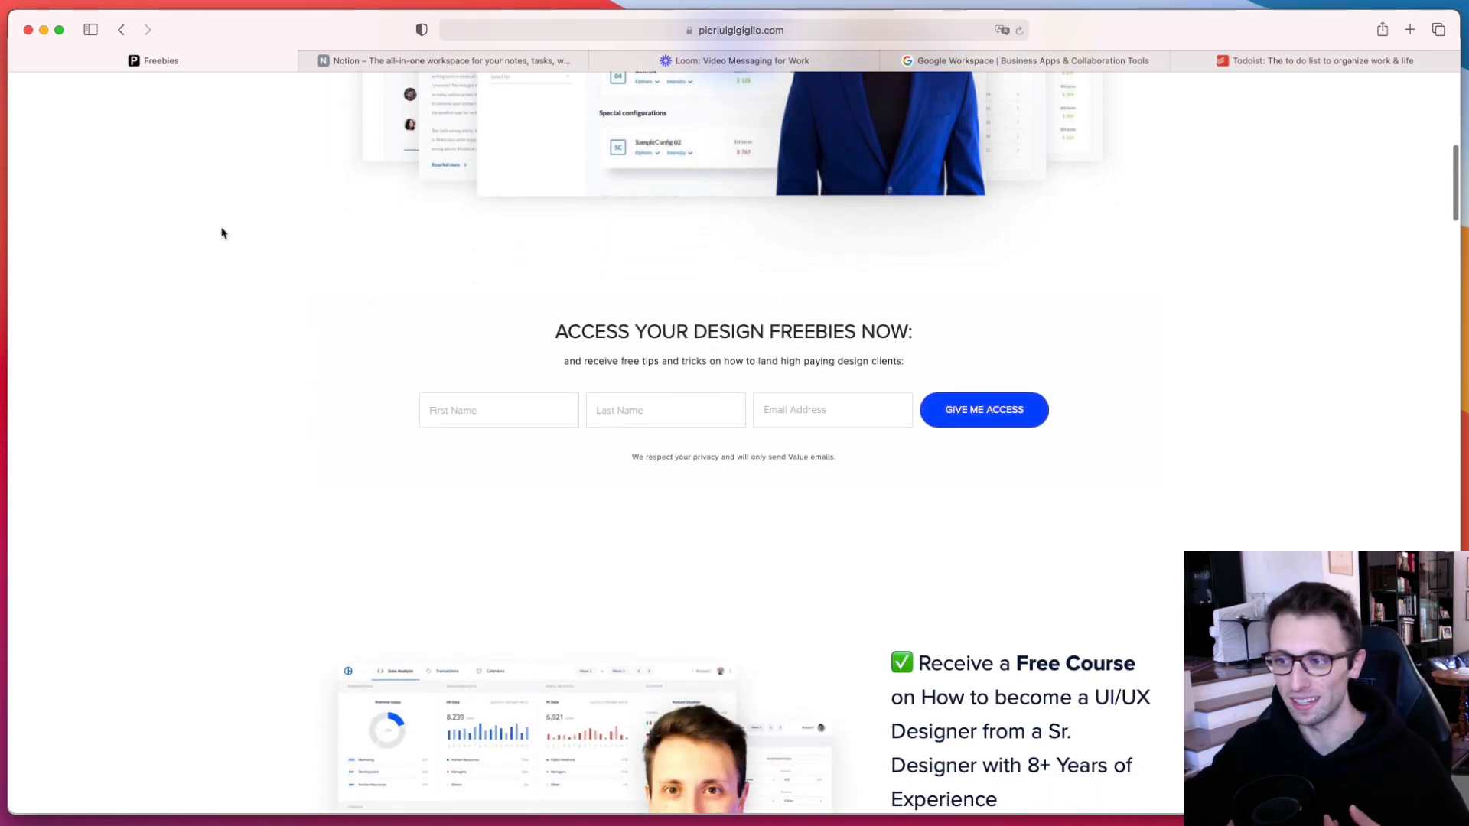
{"action": "scroll", "scroll_direction": "down", "scroll_amount": 3}
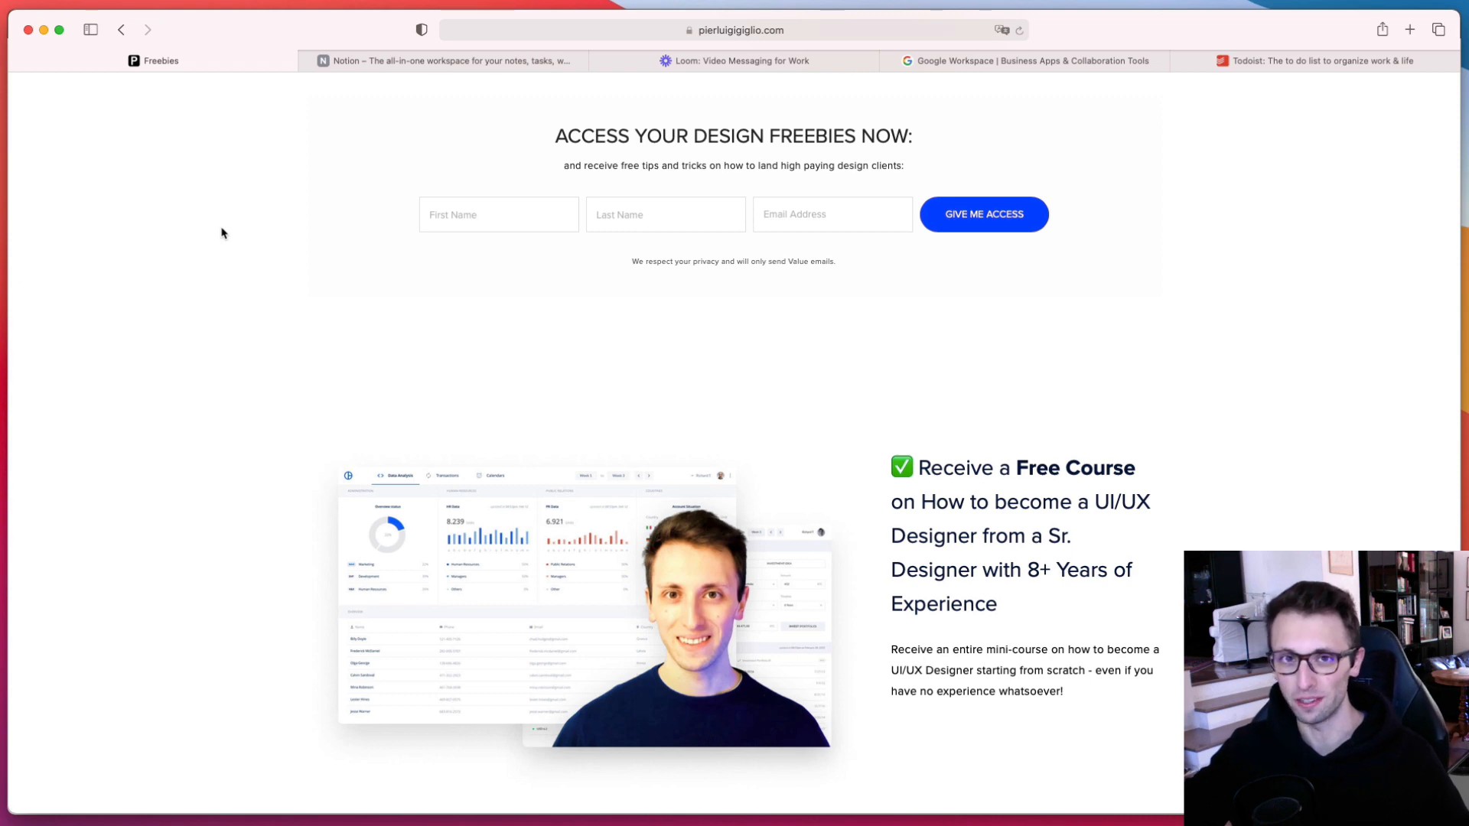
{"action": "scroll", "scroll_direction": "down", "scroll_amount": 3}
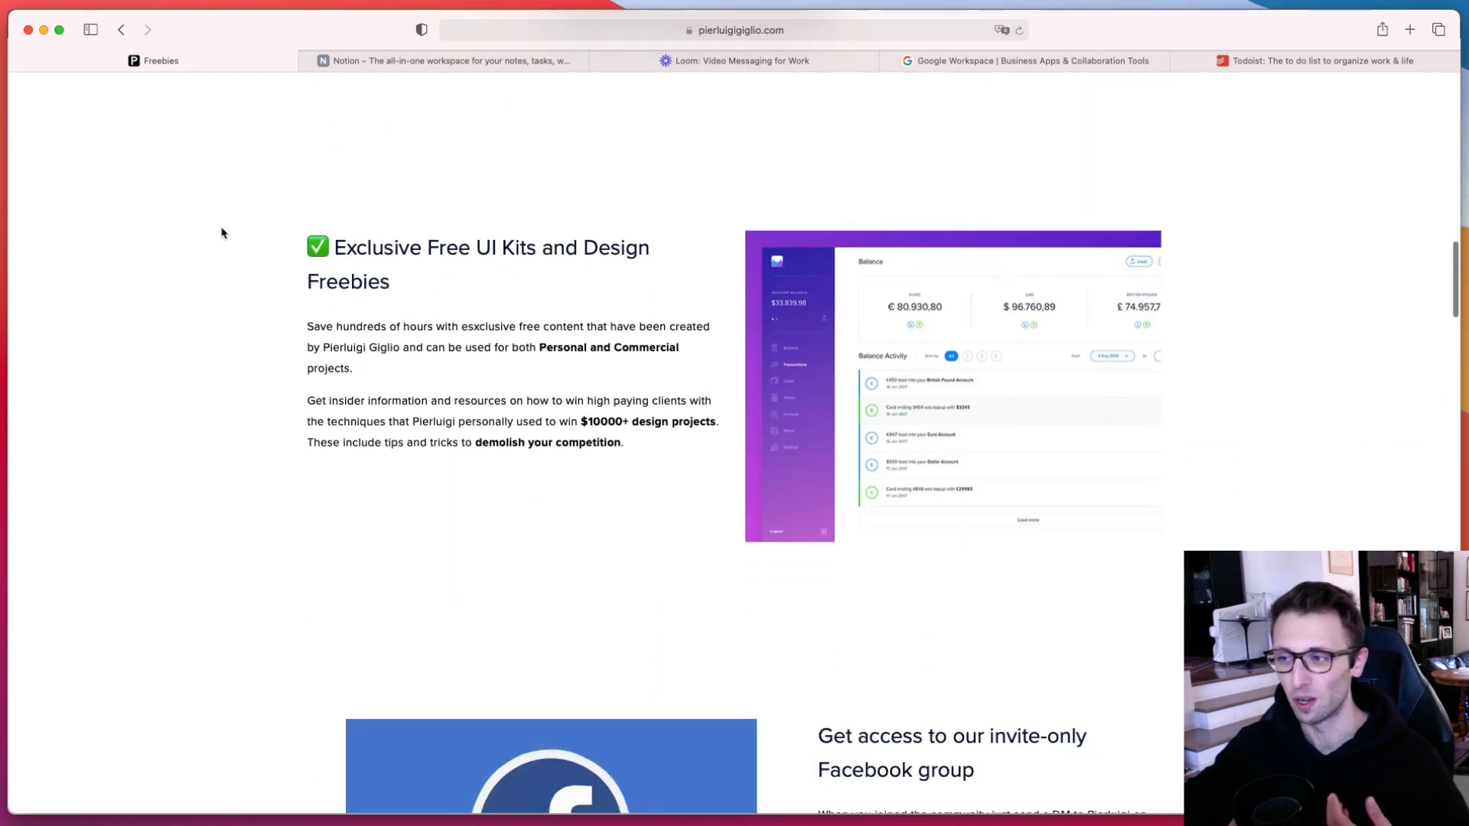
{"action": "scroll", "scroll_direction": "down", "scroll_amount": 3}
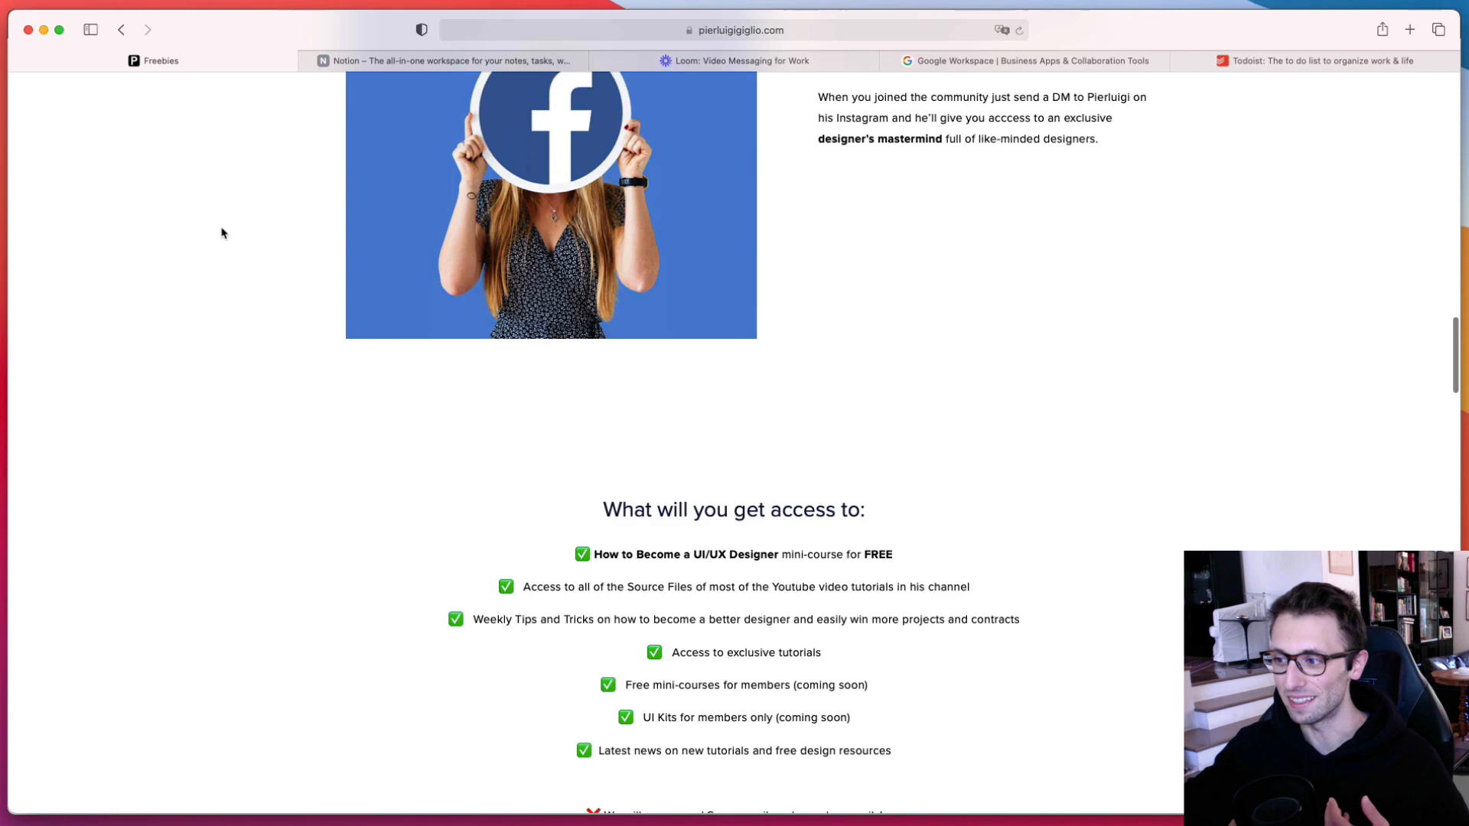
{"action": "scroll", "scroll_direction": "down", "scroll_amount": 3}
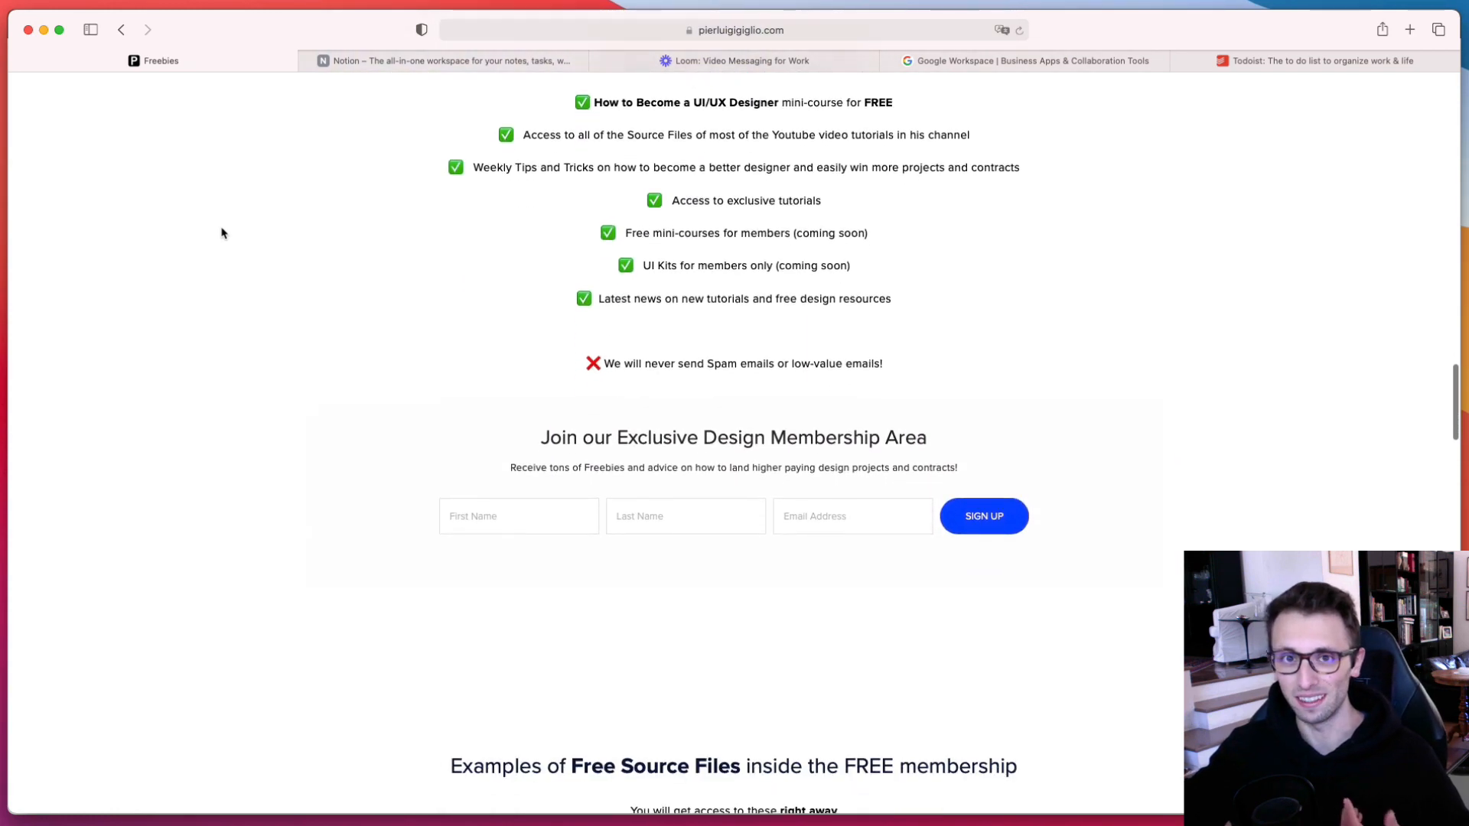
{"action": "scroll", "scroll_direction": "down", "scroll_amount": 3}
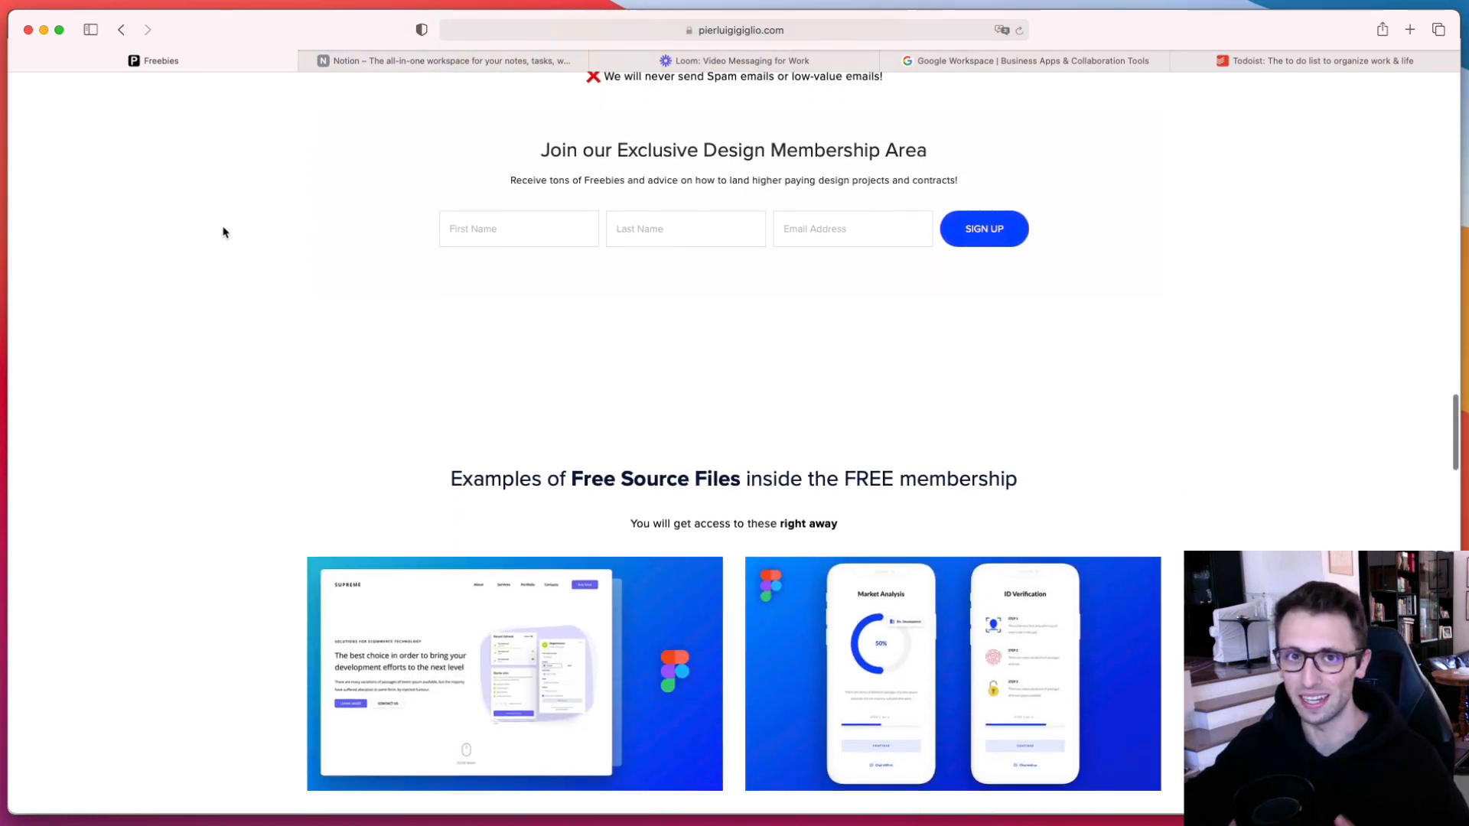
{"action": "scroll", "scroll_direction": "down", "scroll_amount": 3}
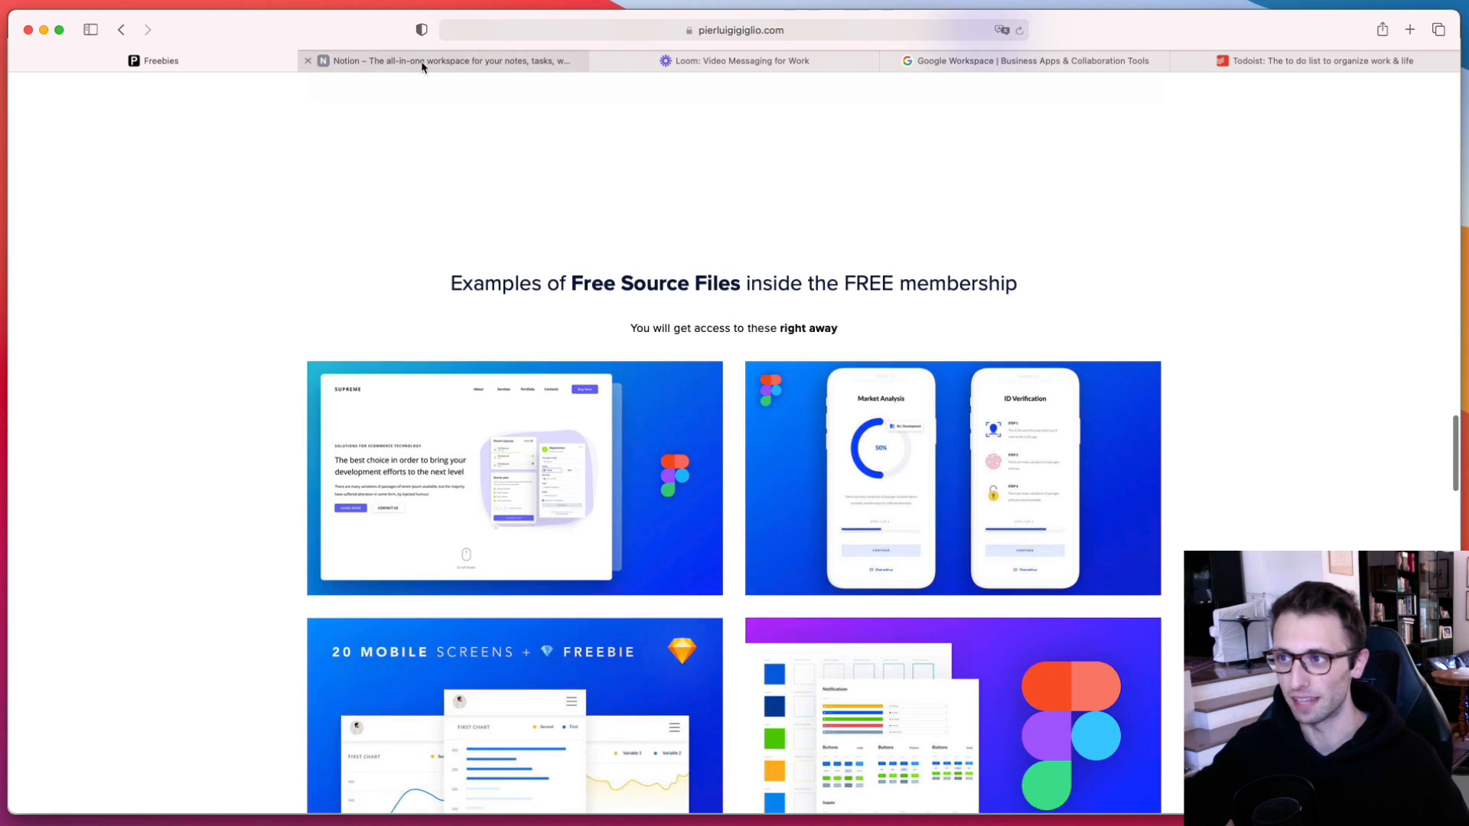
Go to notion.so and cycle through the Team wiki, Projects & tasks and Notes & docs examples.
{"action": "left_click", "coordinate": [439, 61]}
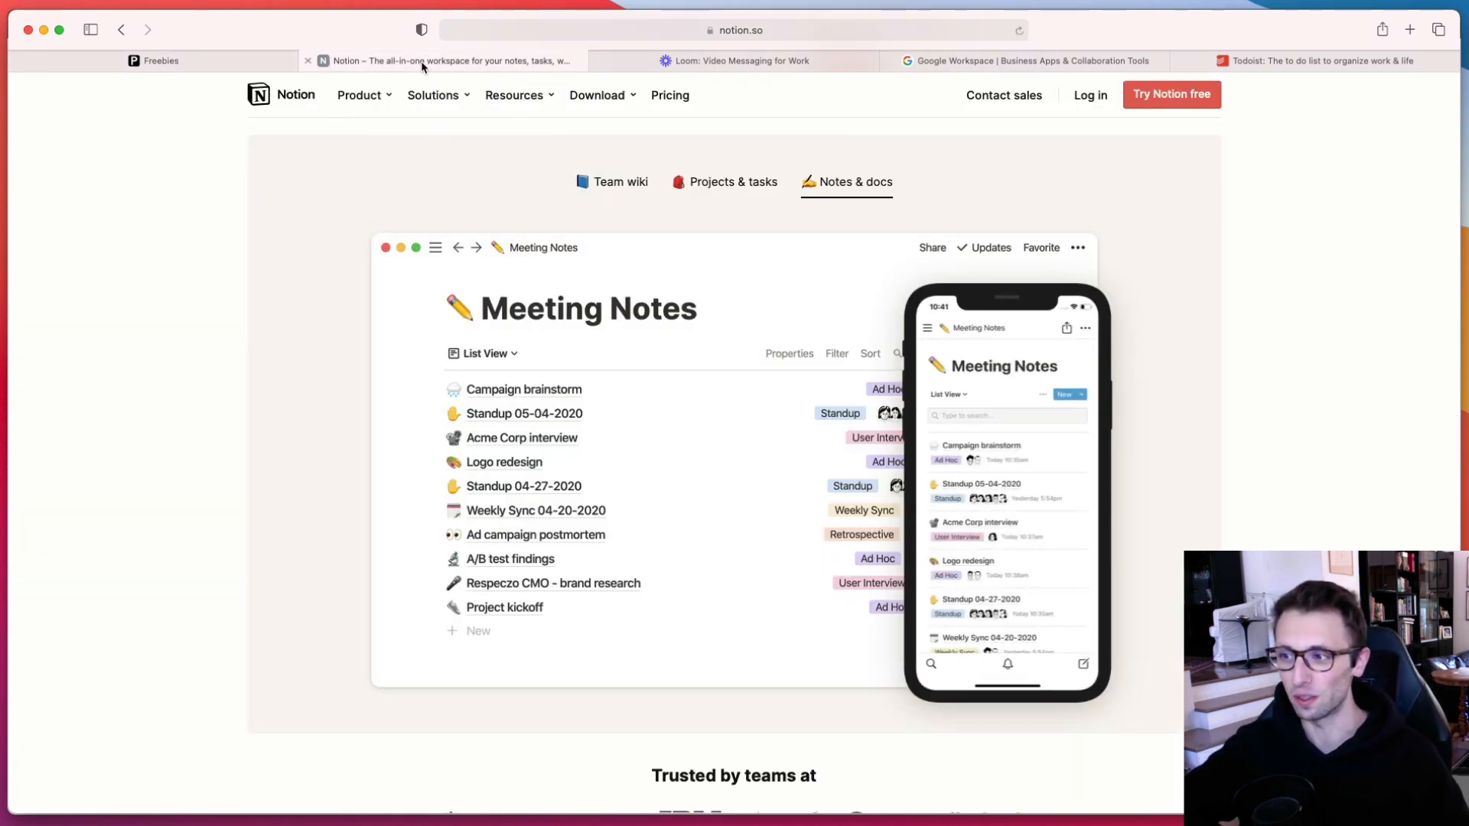
{"action": "left_click", "coordinate": [612, 182]}
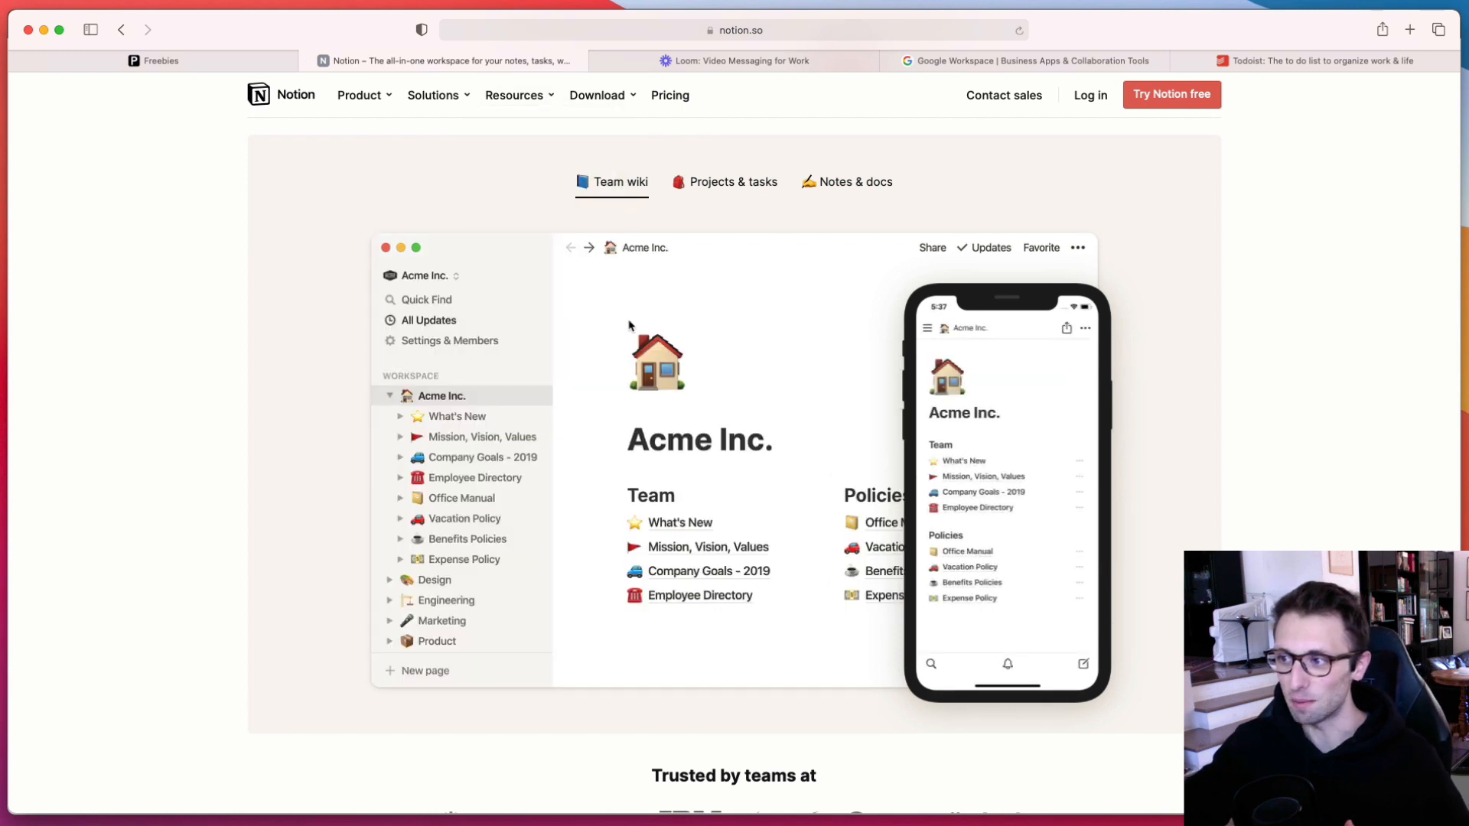
{"action": "mouse_move", "coordinate": [624, 196]}
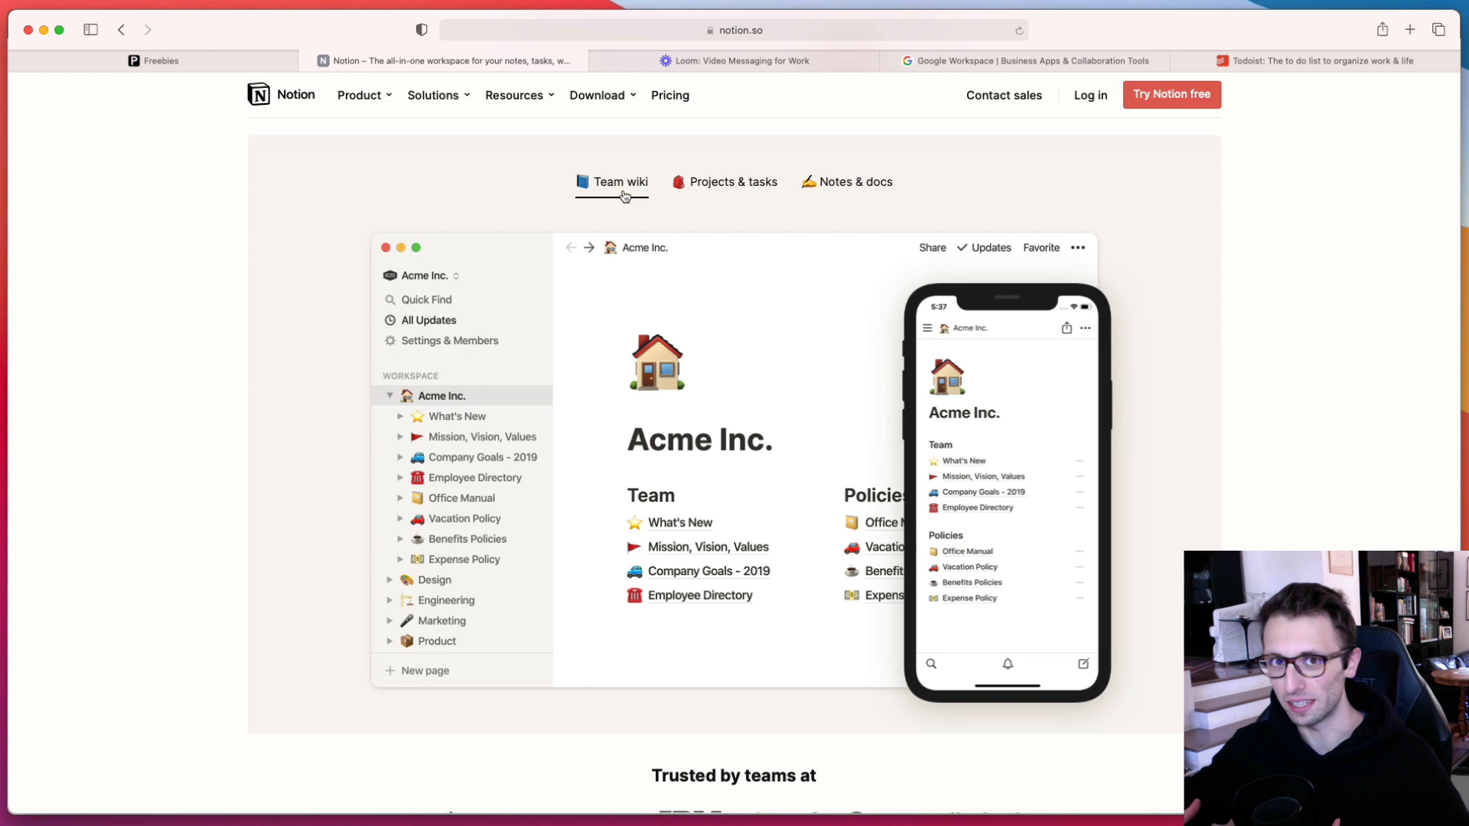
{"action": "left_click", "coordinate": [732, 183]}
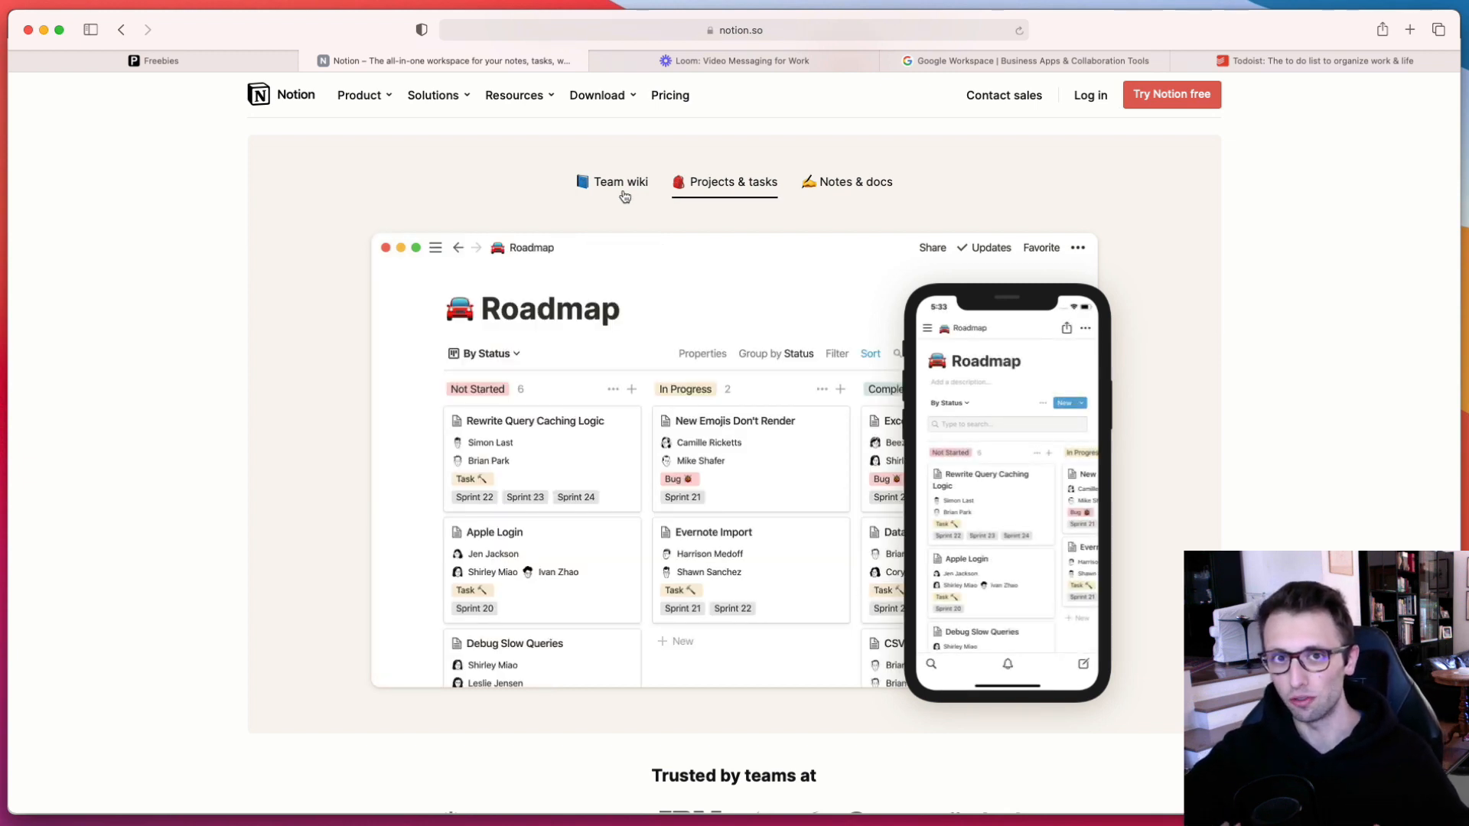
{"action": "left_click", "coordinate": [855, 181]}
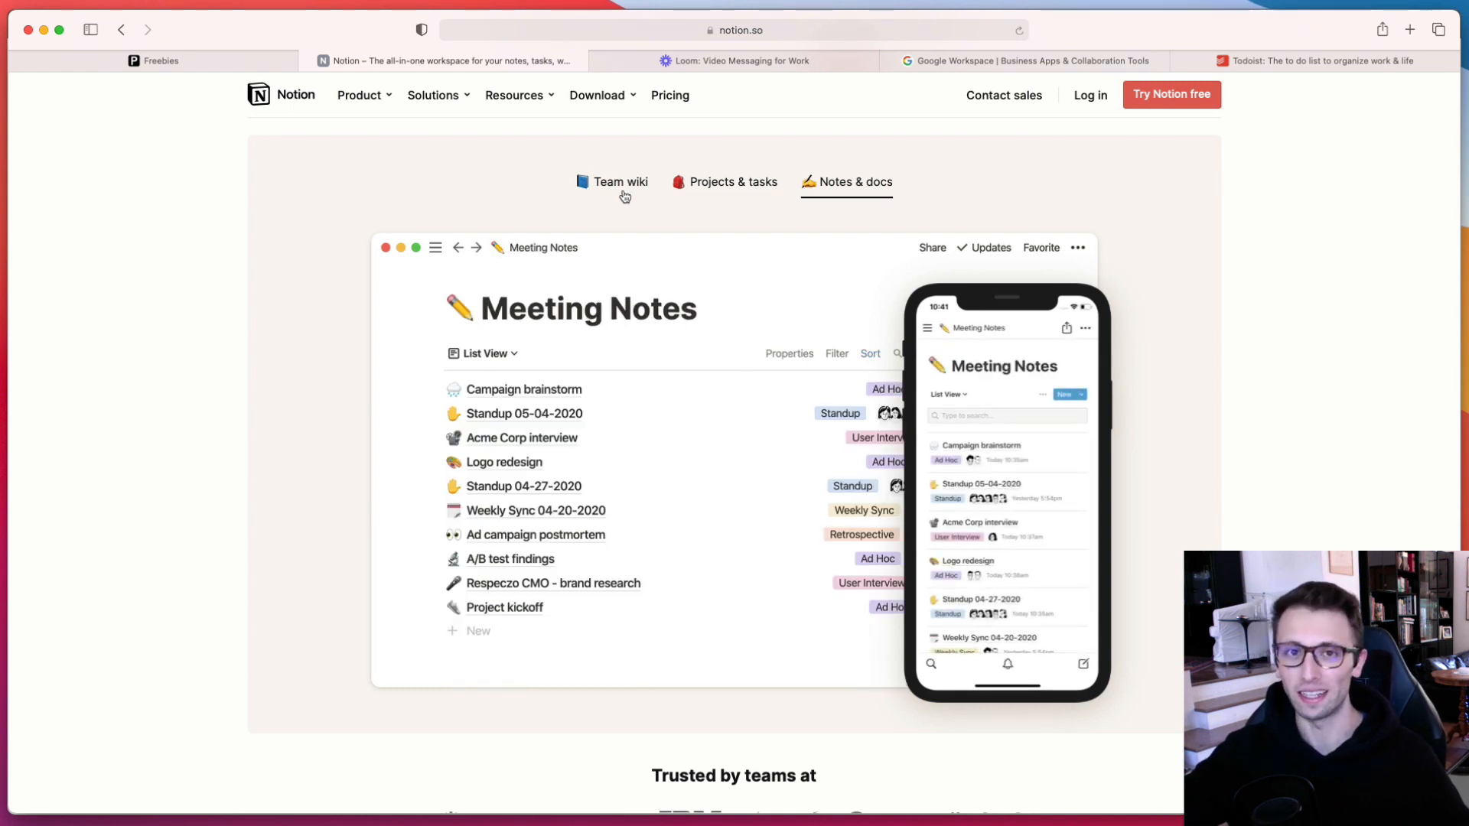
{"action": "left_click", "coordinate": [621, 182]}
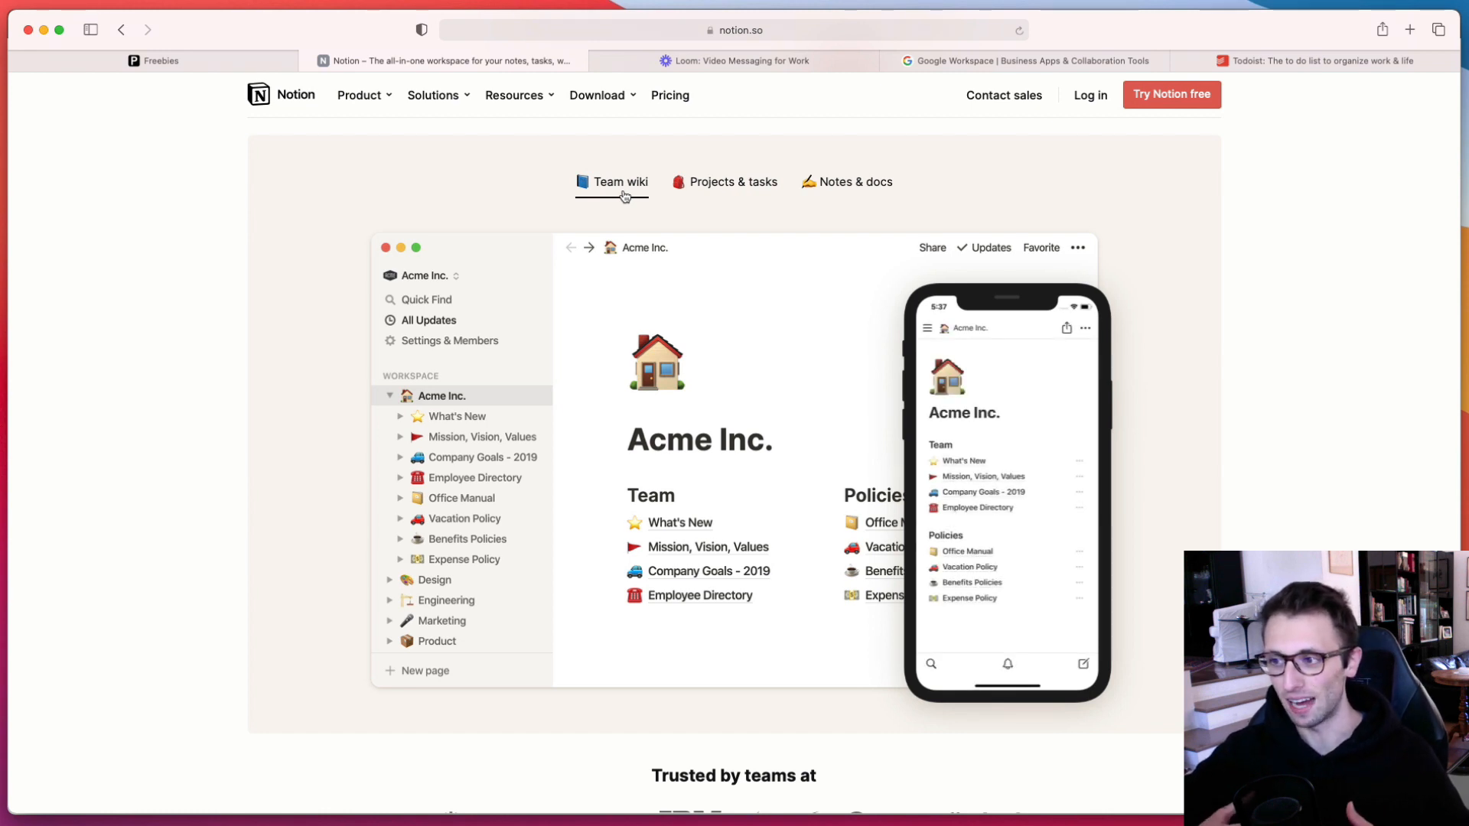
{"action": "left_click", "coordinate": [733, 181]}
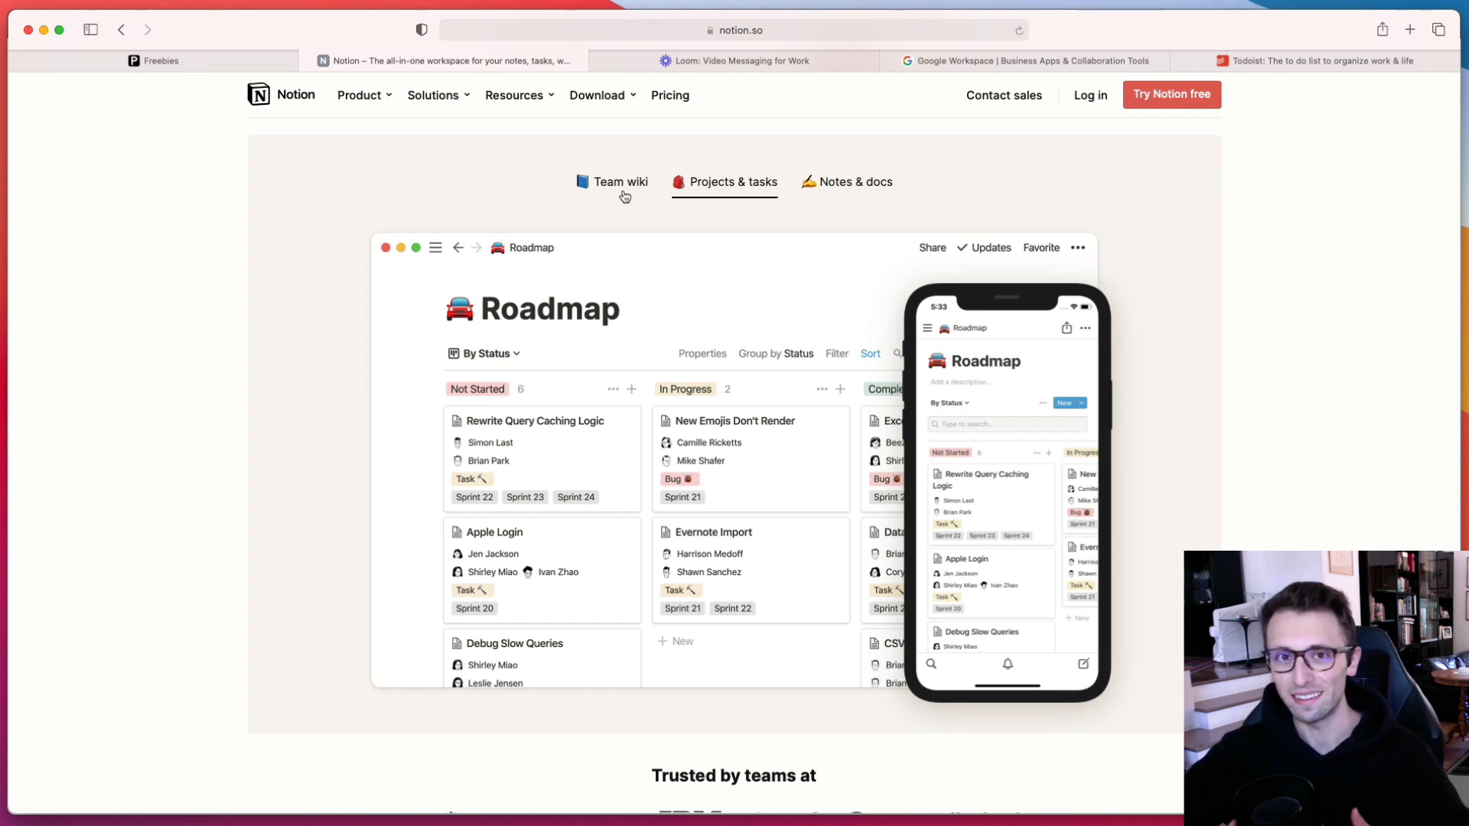
{"action": "left_click", "coordinate": [854, 182]}
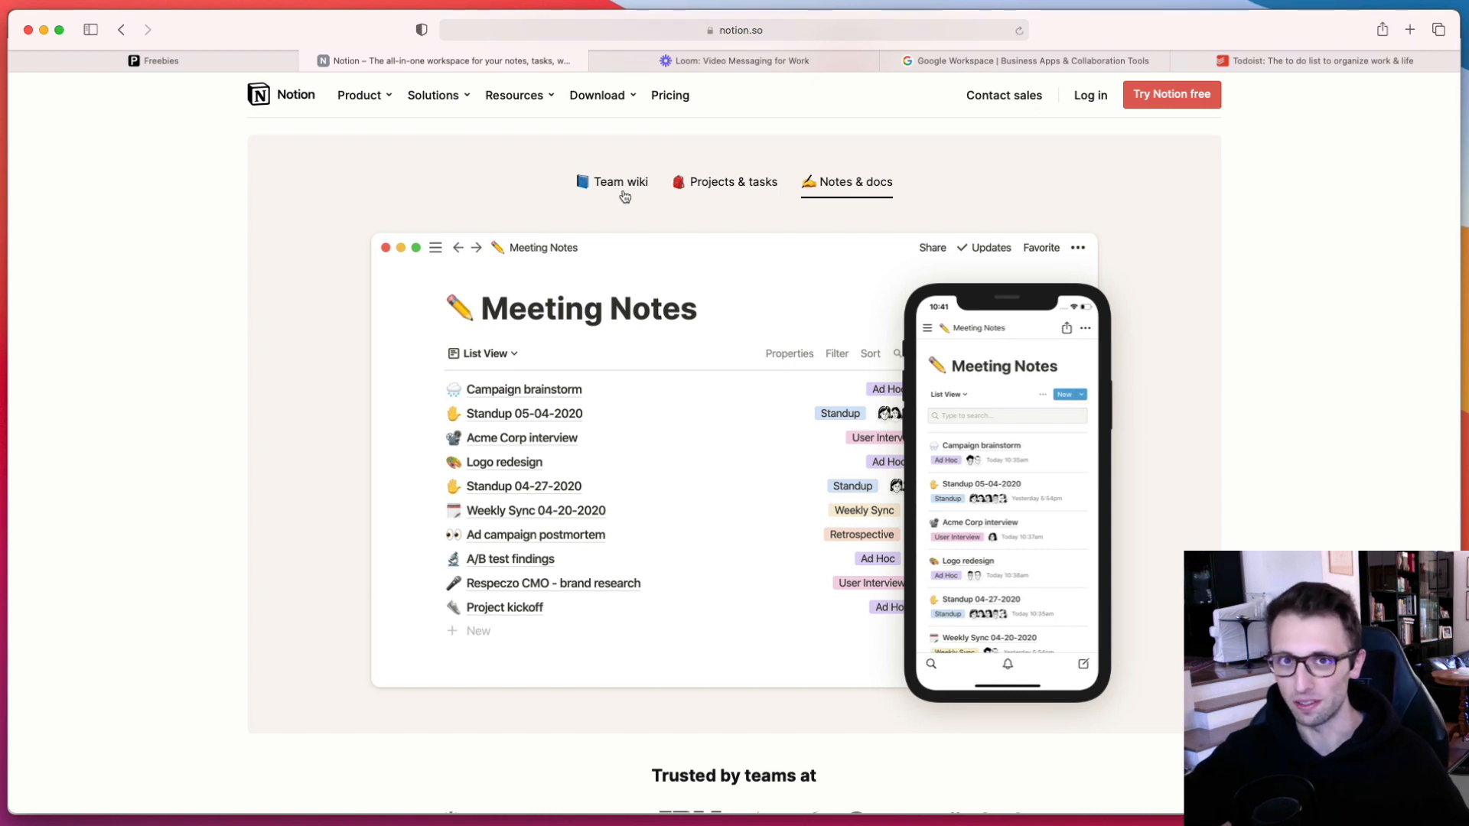
Flip through the three Notion example workspaces again, ending on Team wiki, and leave the page.
{"action": "left_click", "coordinate": [619, 182]}
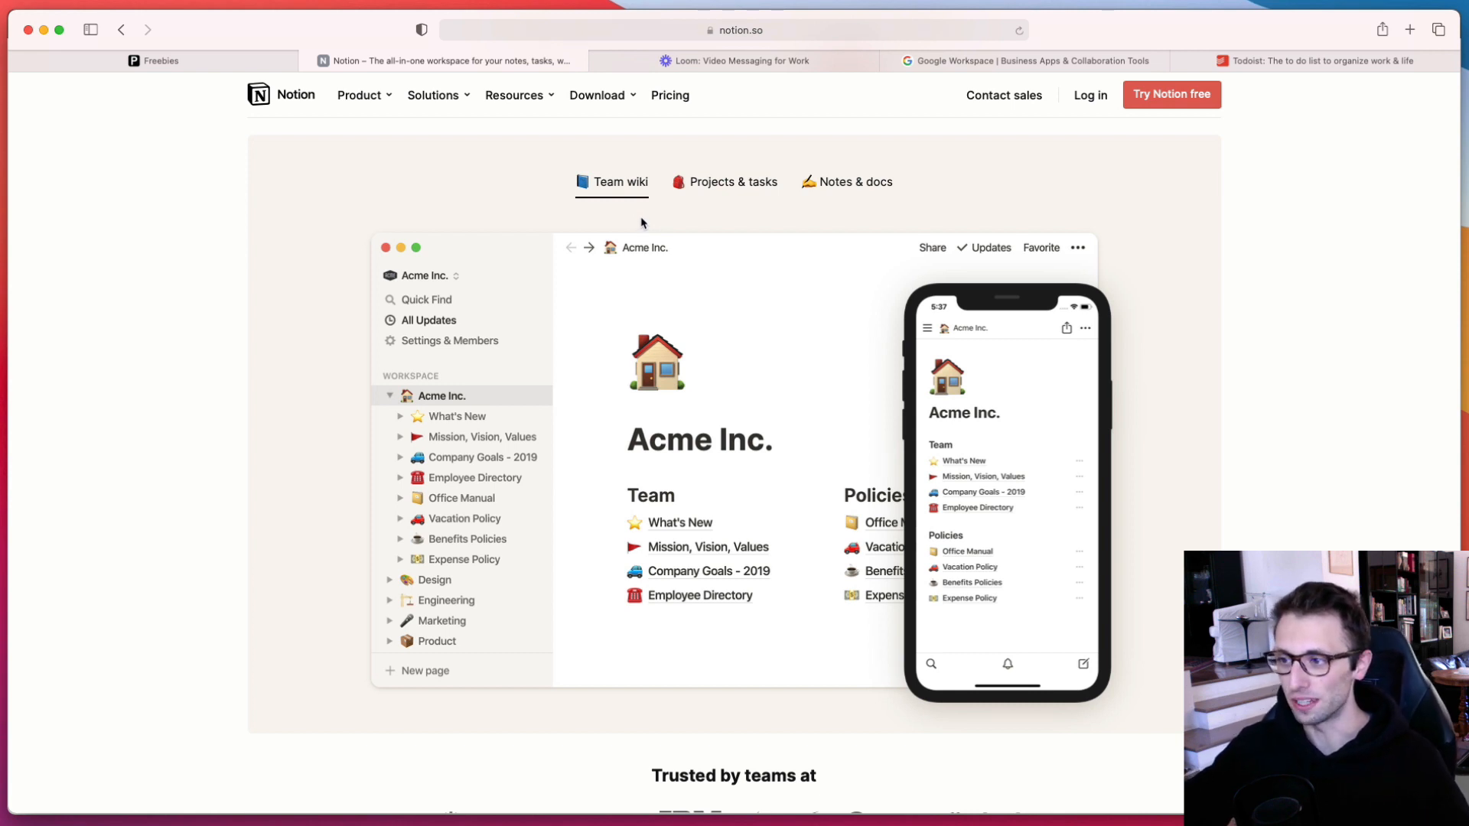
{"action": "left_click", "coordinate": [734, 182]}
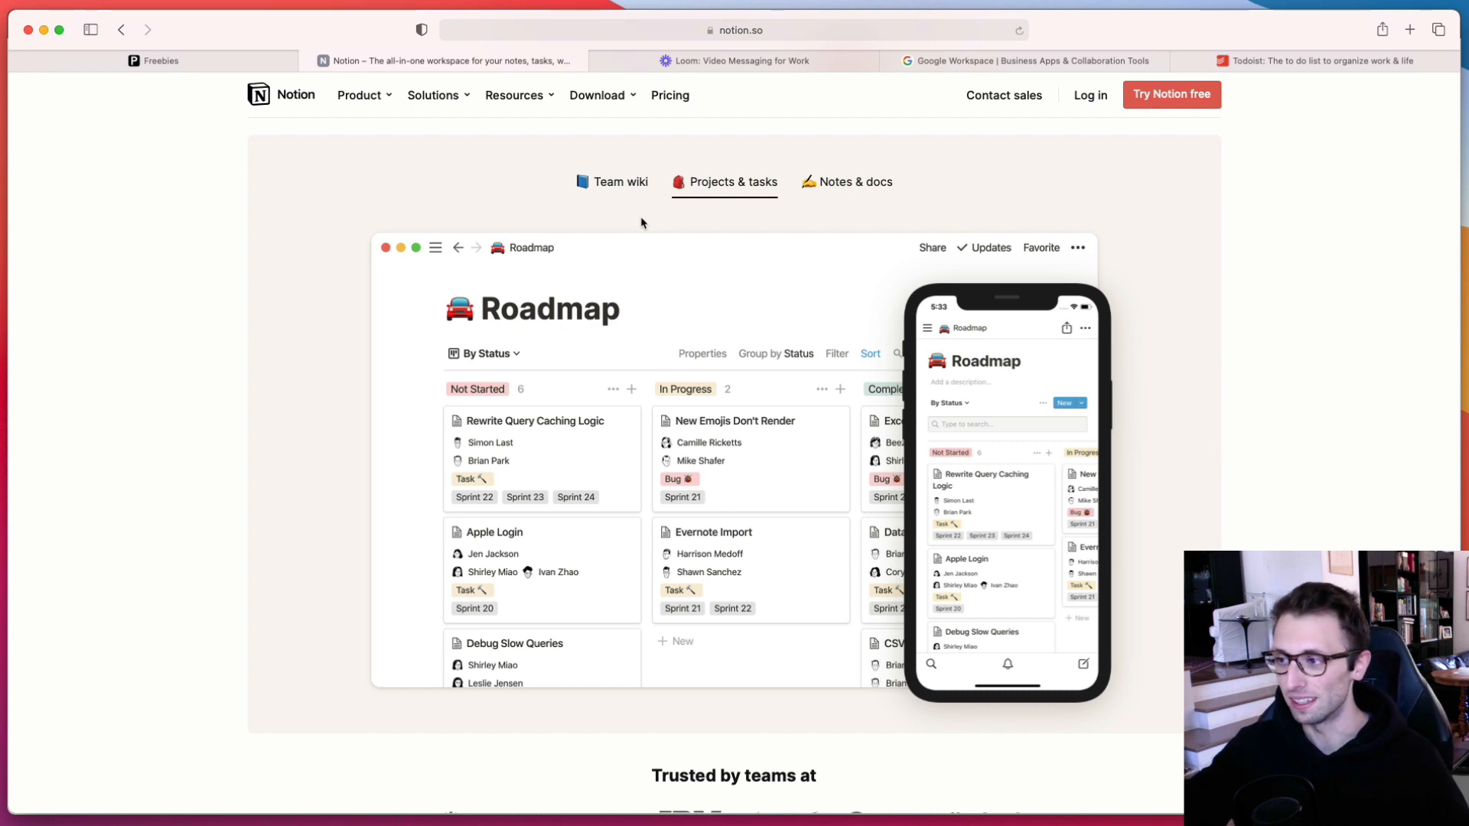
{"action": "left_click", "coordinate": [854, 182]}
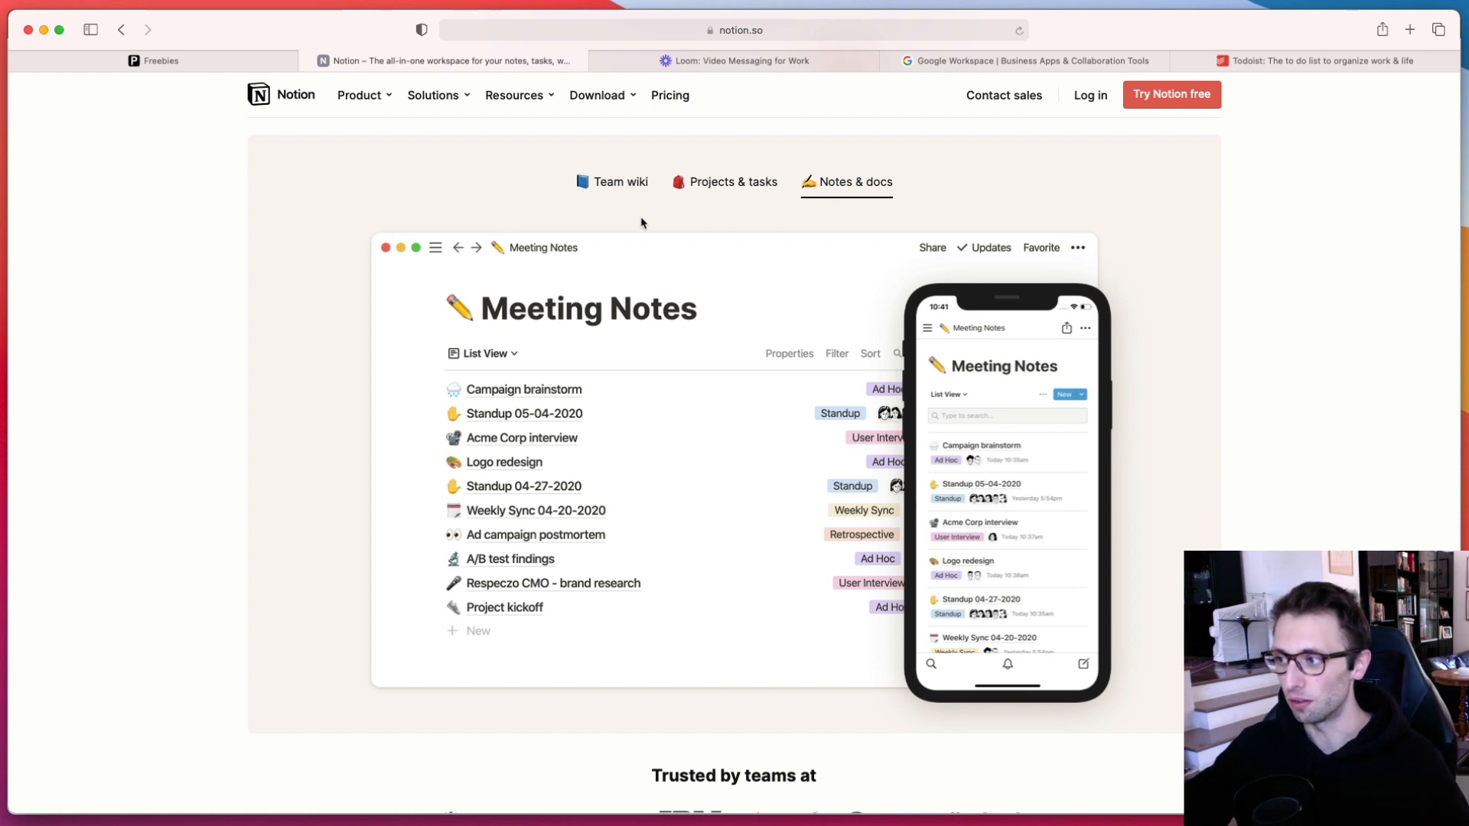
{"action": "left_click", "coordinate": [612, 182]}
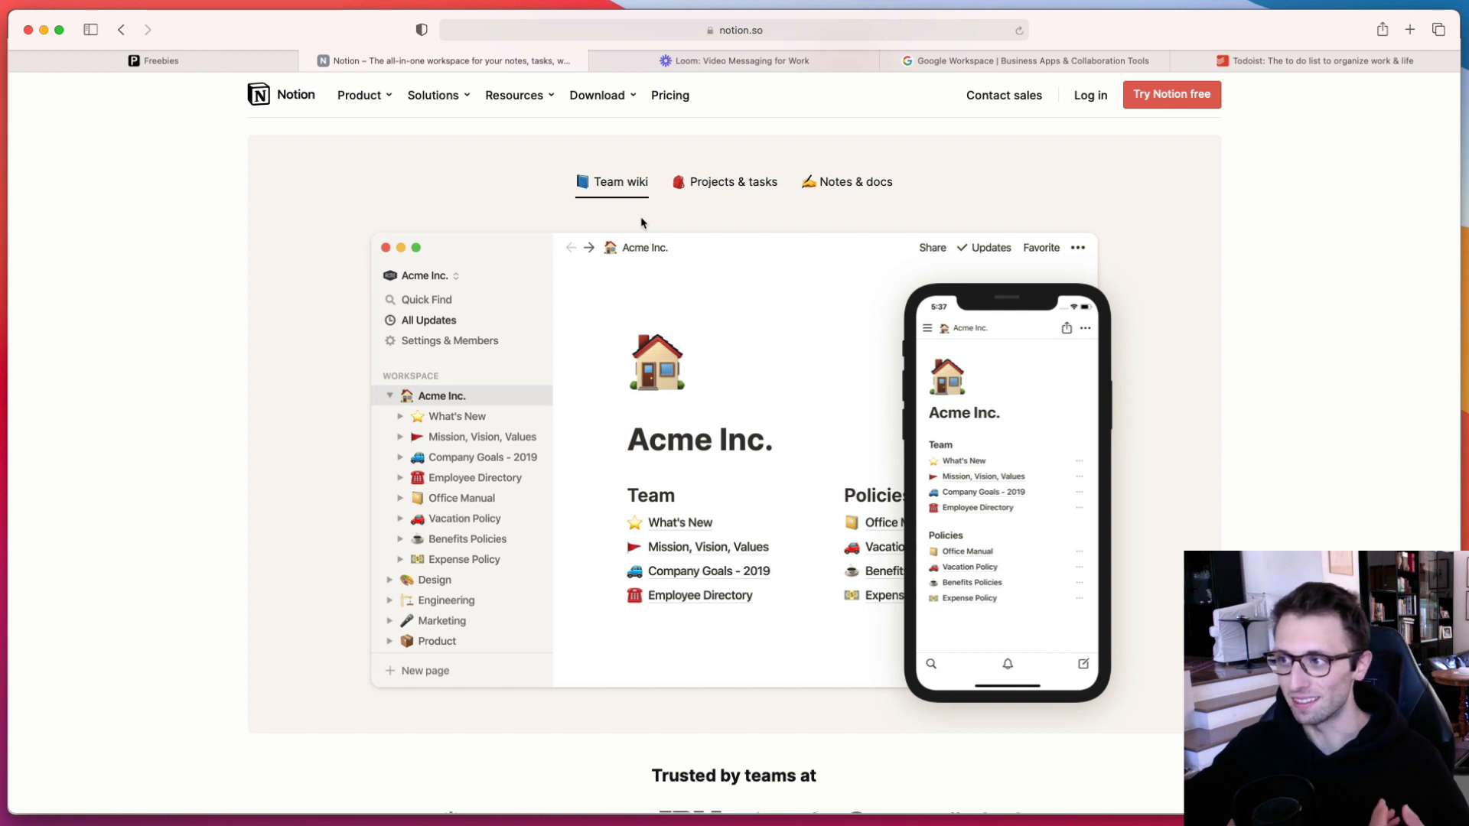
{"action": "left_click", "coordinate": [733, 183]}
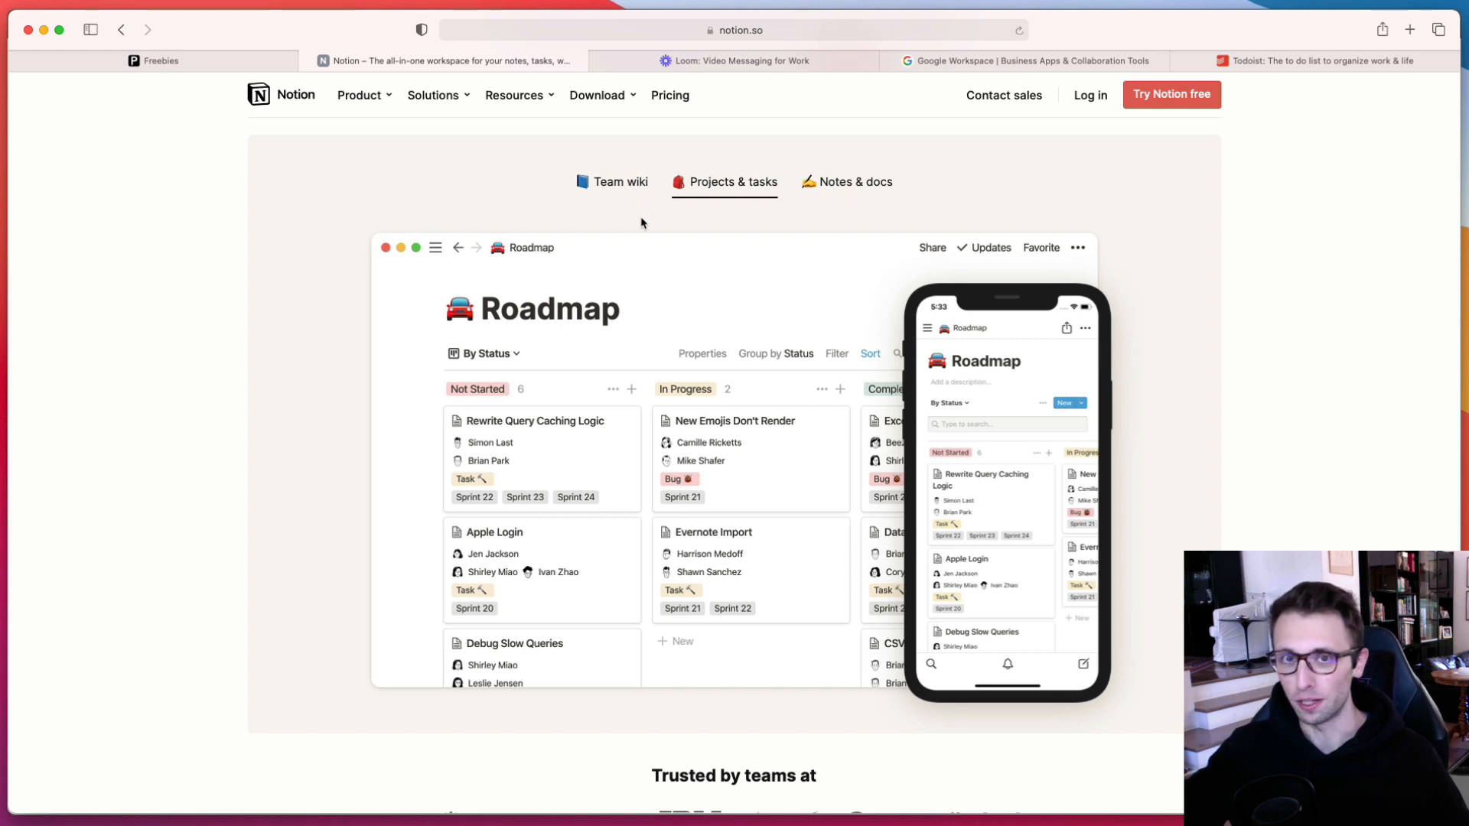
{"action": "left_click", "coordinate": [857, 182]}
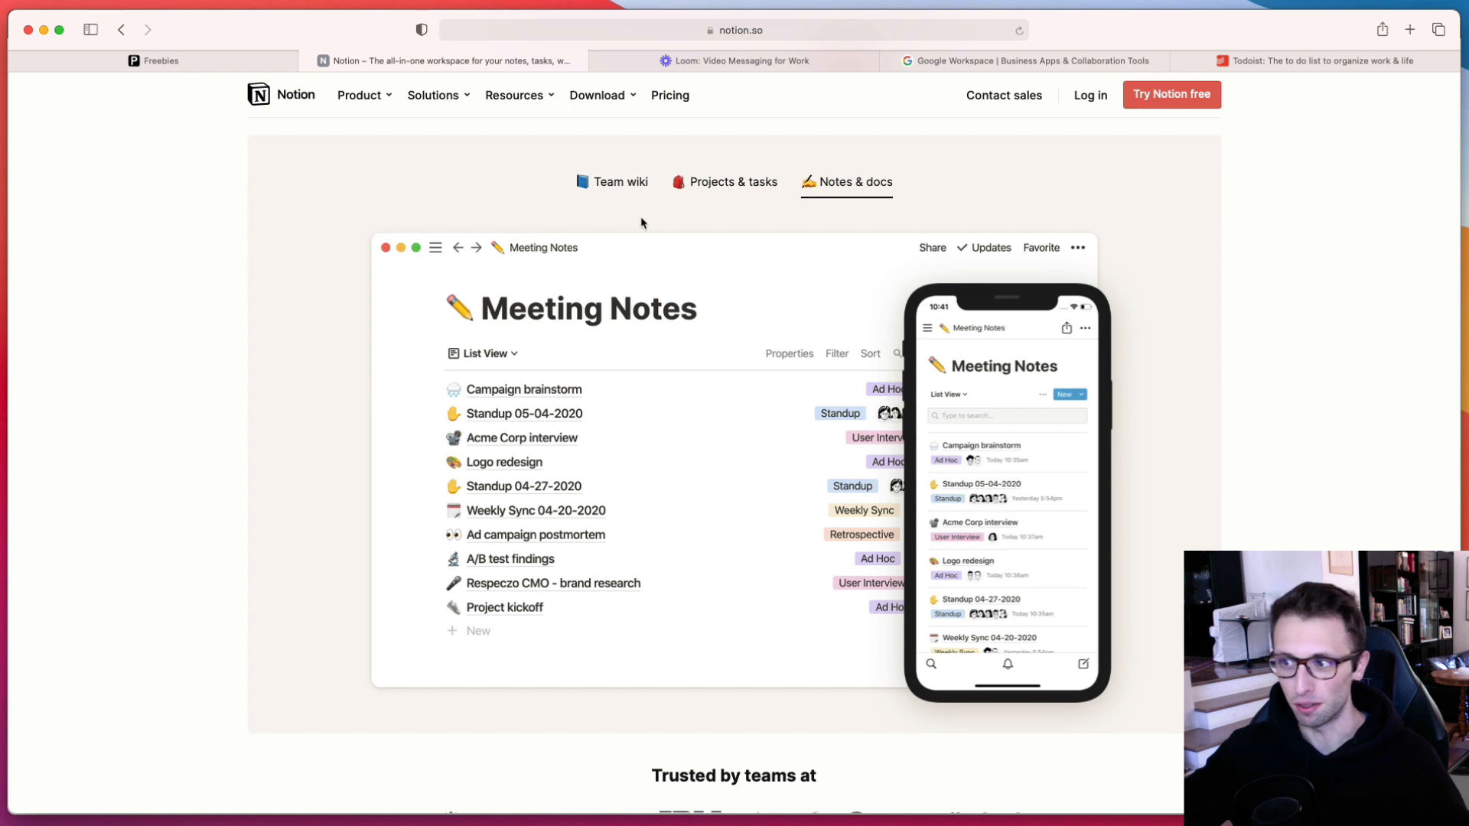
{"action": "left_click", "coordinate": [620, 182]}
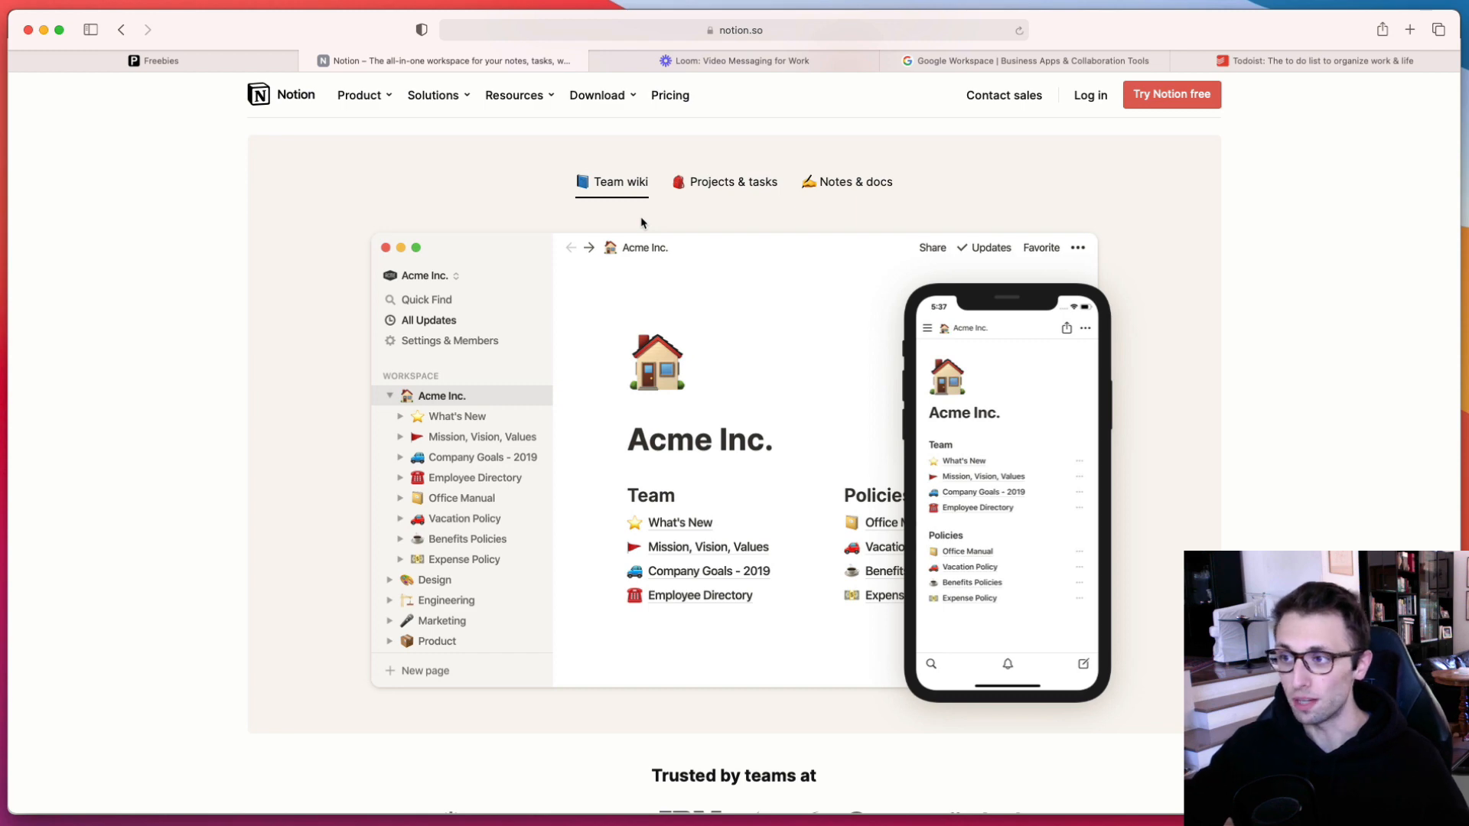
{"action": "left_click", "coordinate": [597, 95]}
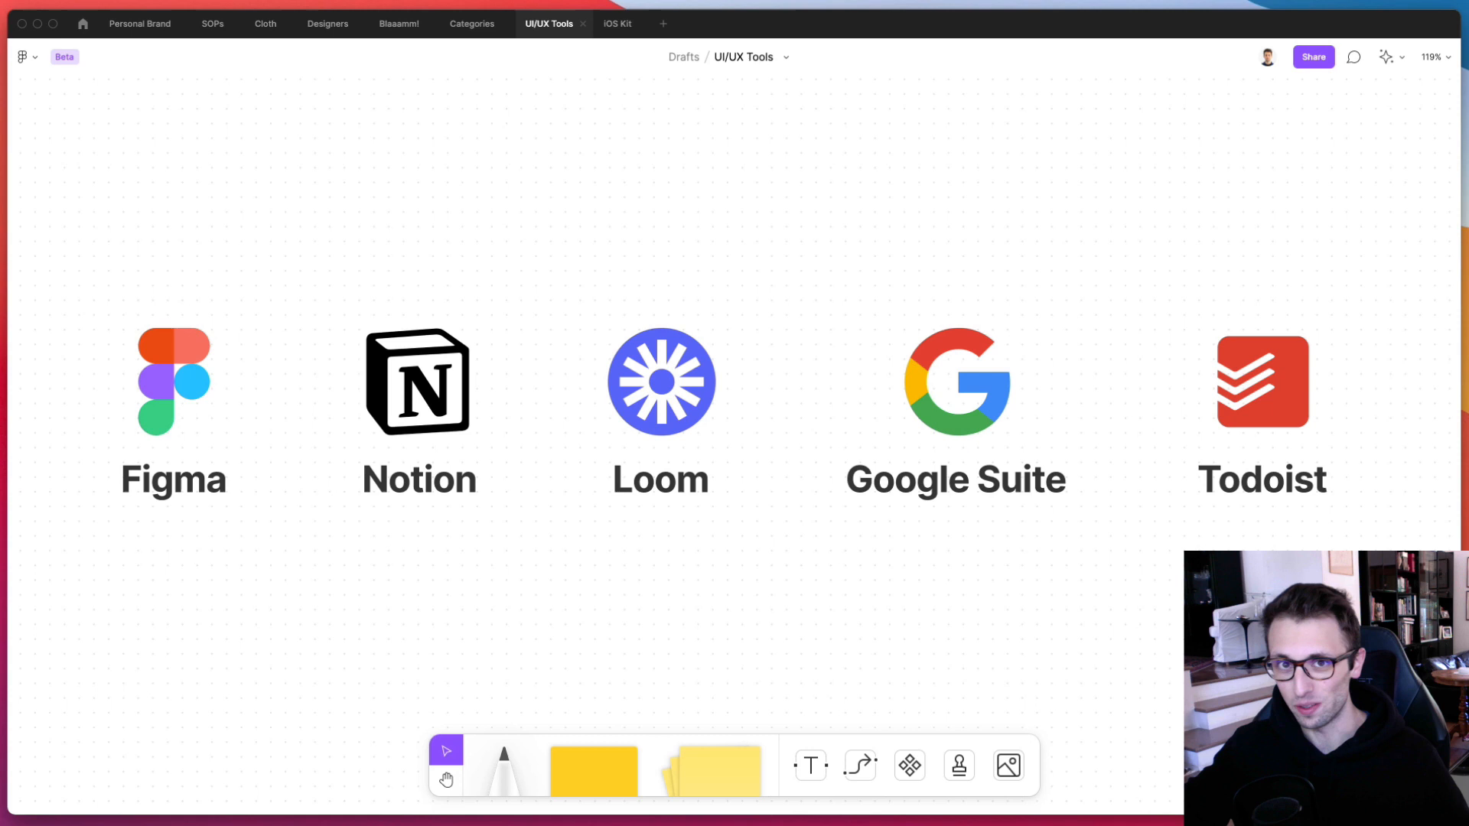
{"action": "mouse_move", "coordinate": [634, 517]}
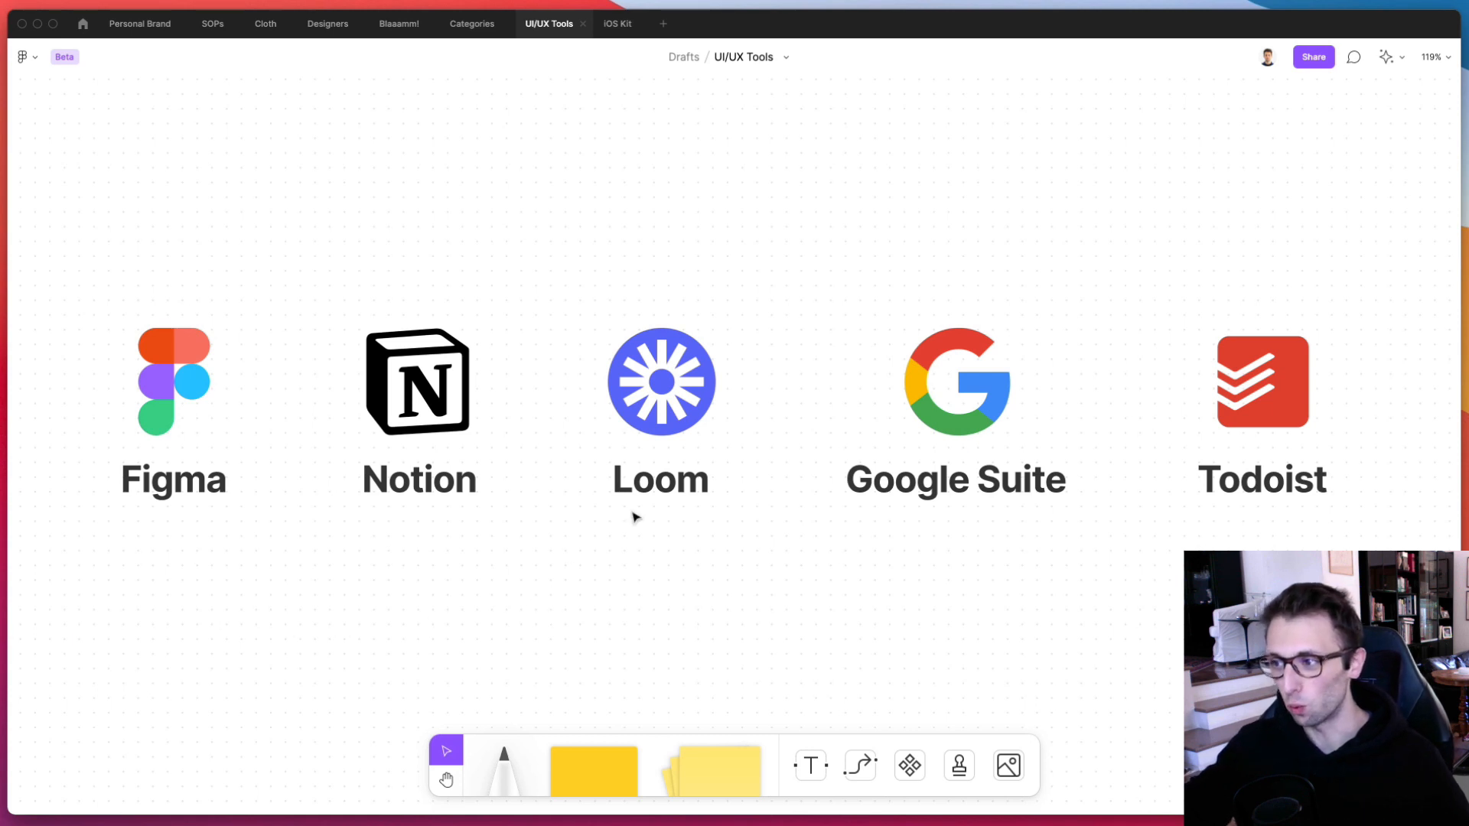
{"action": "mouse_move", "coordinate": [652, 503]}
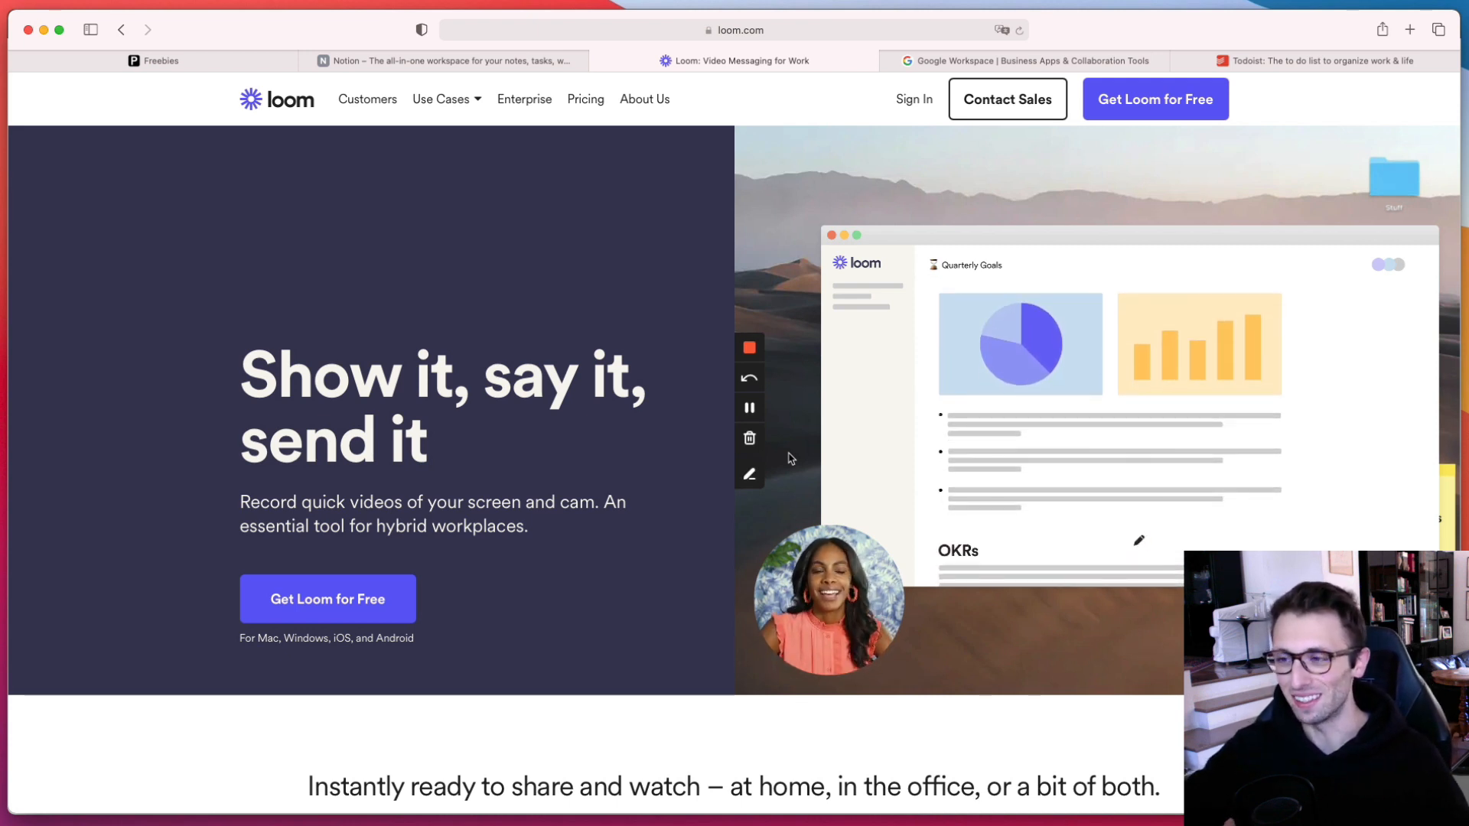
{"action": "left_click", "coordinate": [441, 98]}
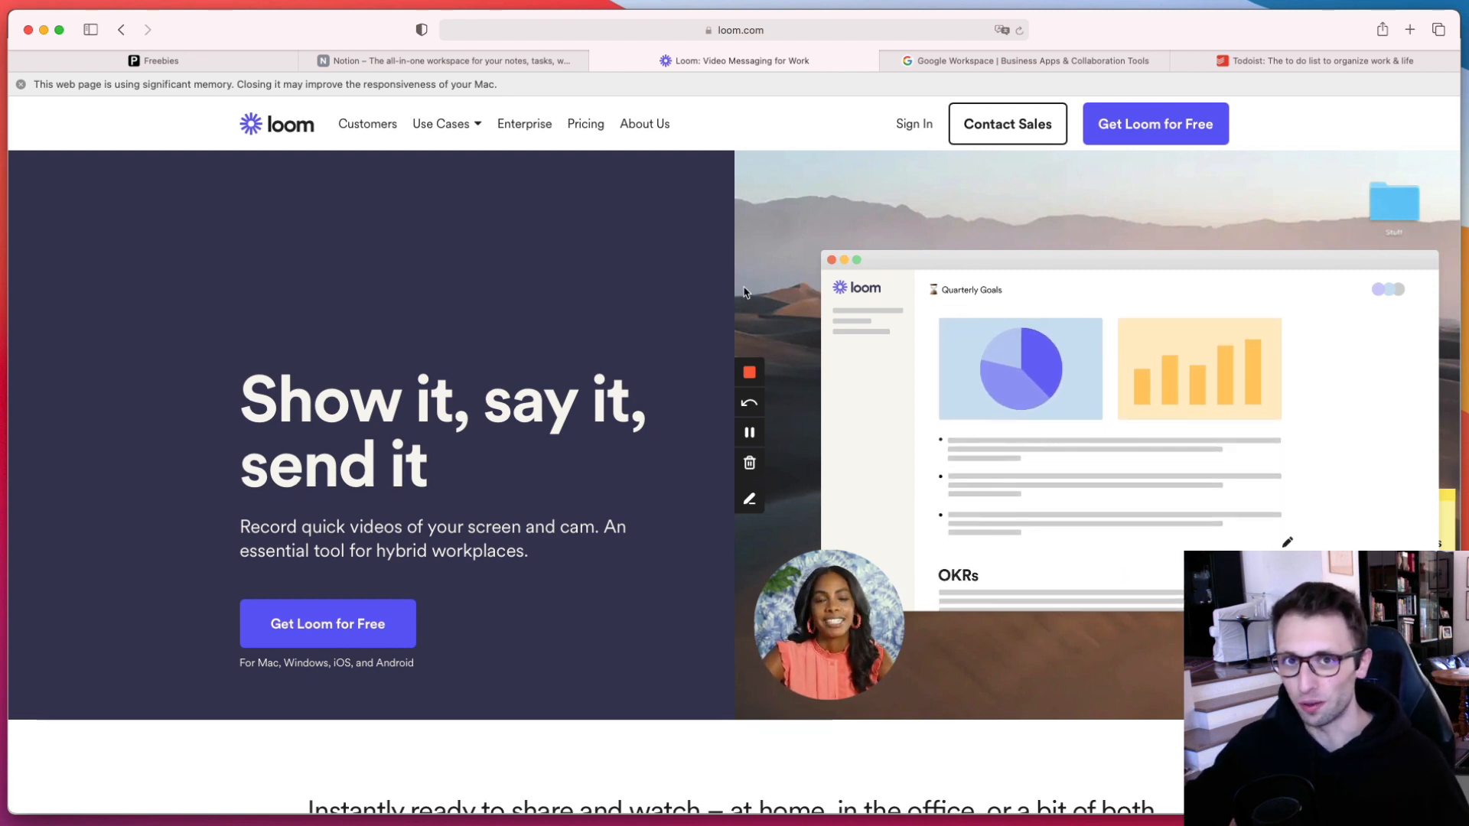
{"action": "left_click_drag", "start_coordinate": [937, 516], "coordinate": [1255, 514]}
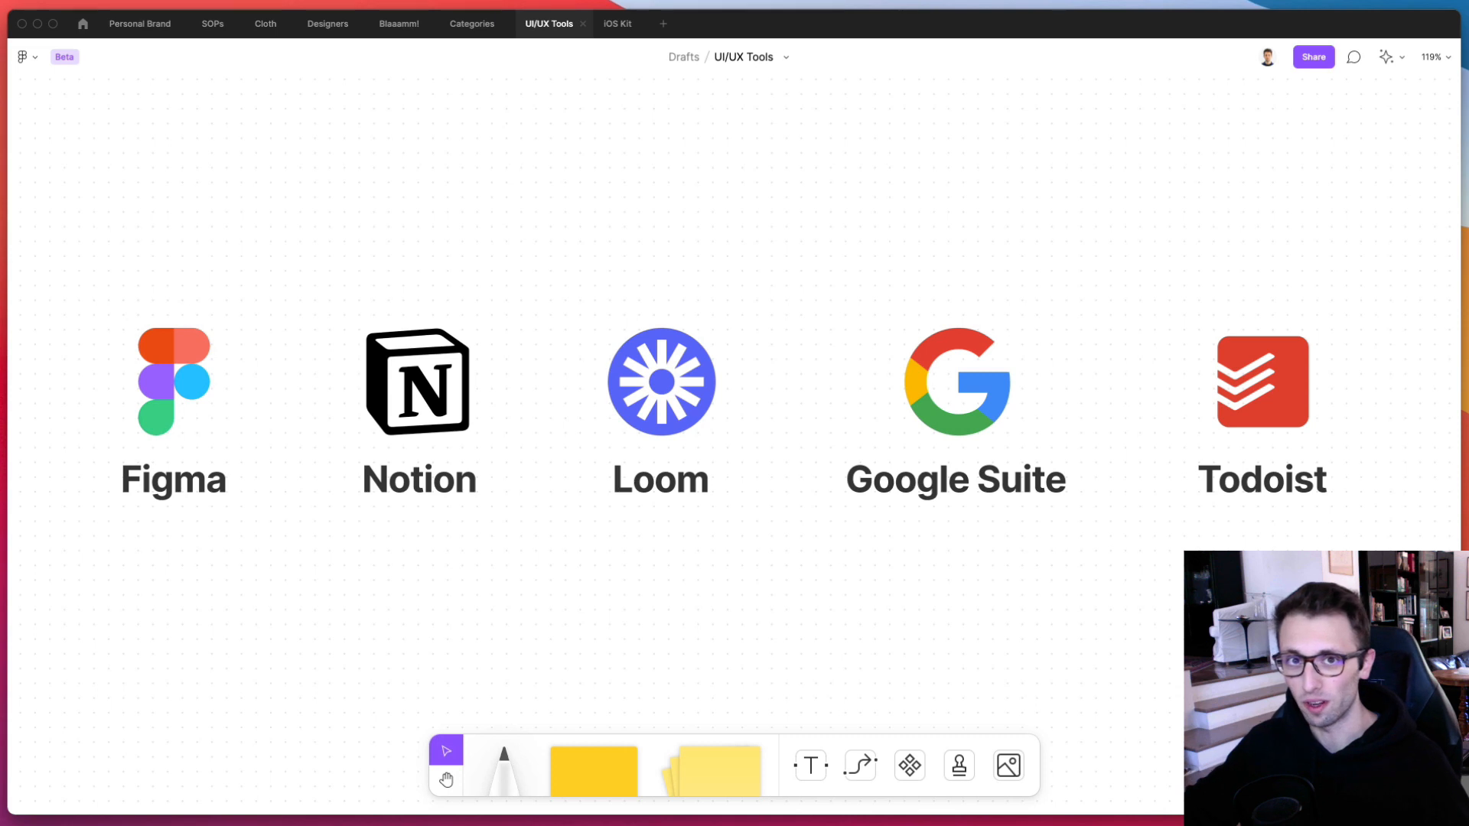
{"action": "mouse_move", "coordinate": [785, 581]}
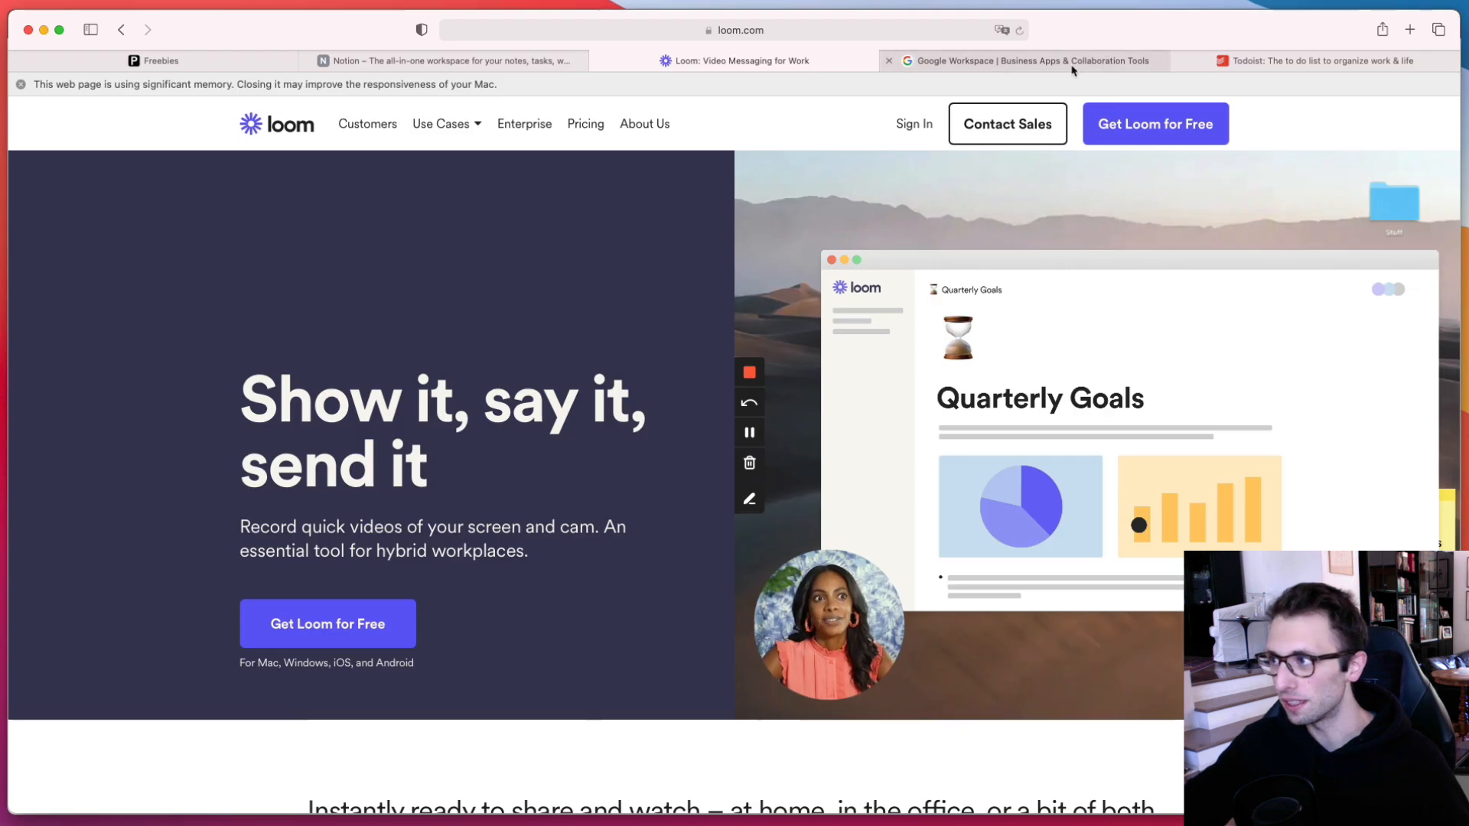
Browse the Google Workspace homepage down past the Gmail and Meet demos to the future-of-work articles.
{"action": "left_click", "coordinate": [1029, 62]}
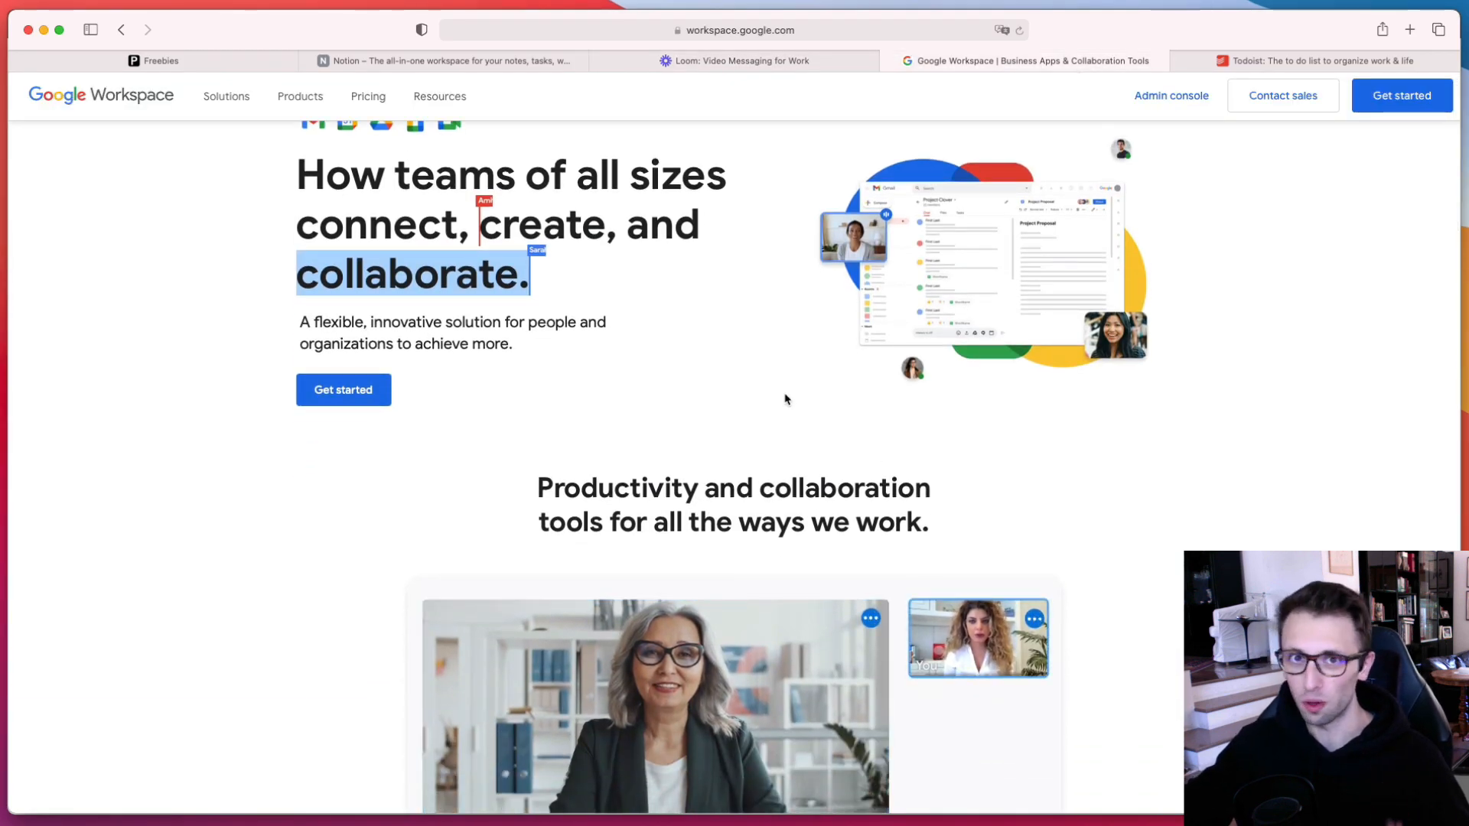
{"action": "scroll", "scroll_direction": "down", "scroll_amount": 3}
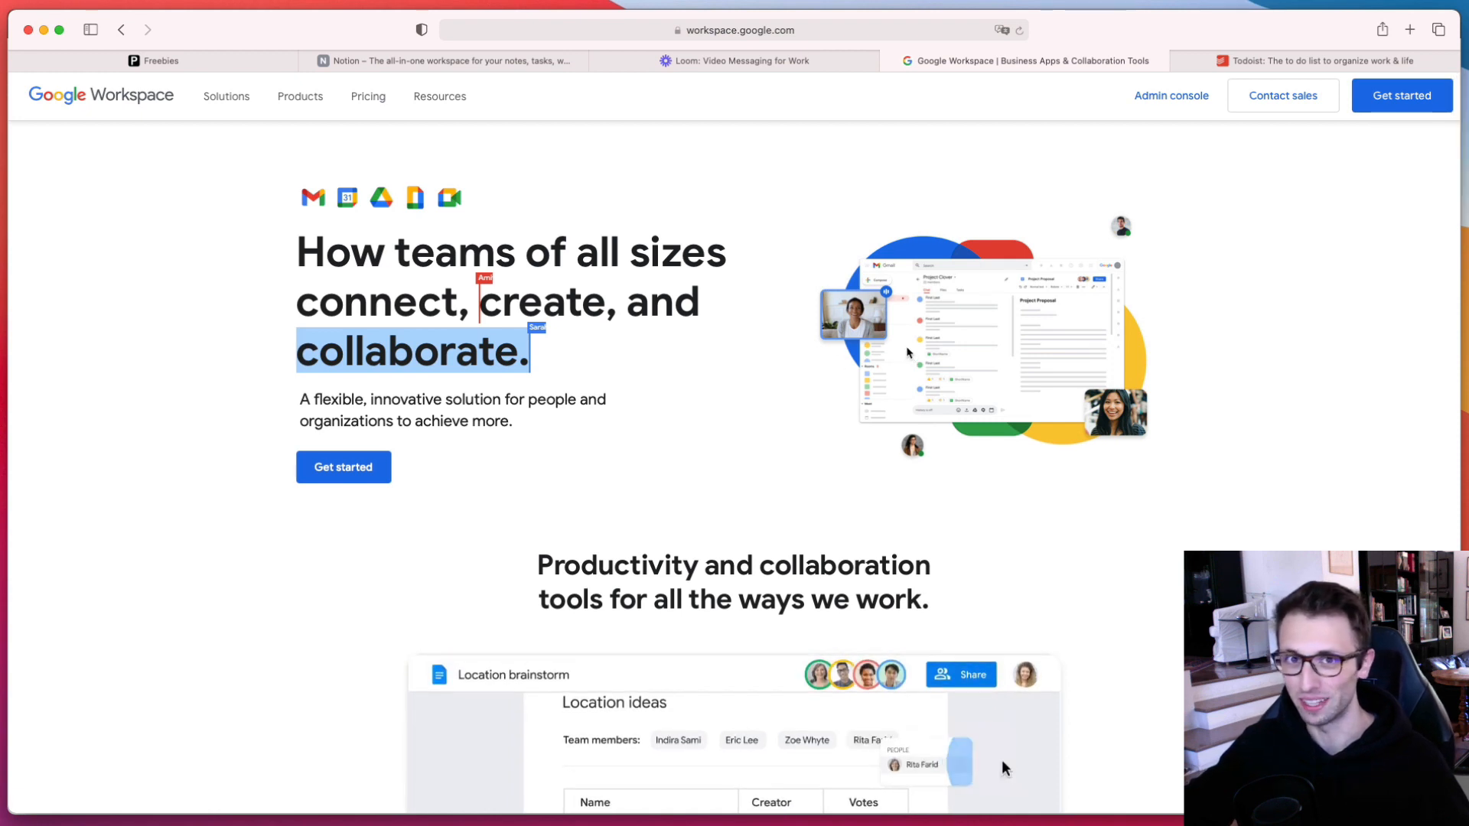
{"action": "scroll", "scroll_direction": "down", "scroll_amount": 3}
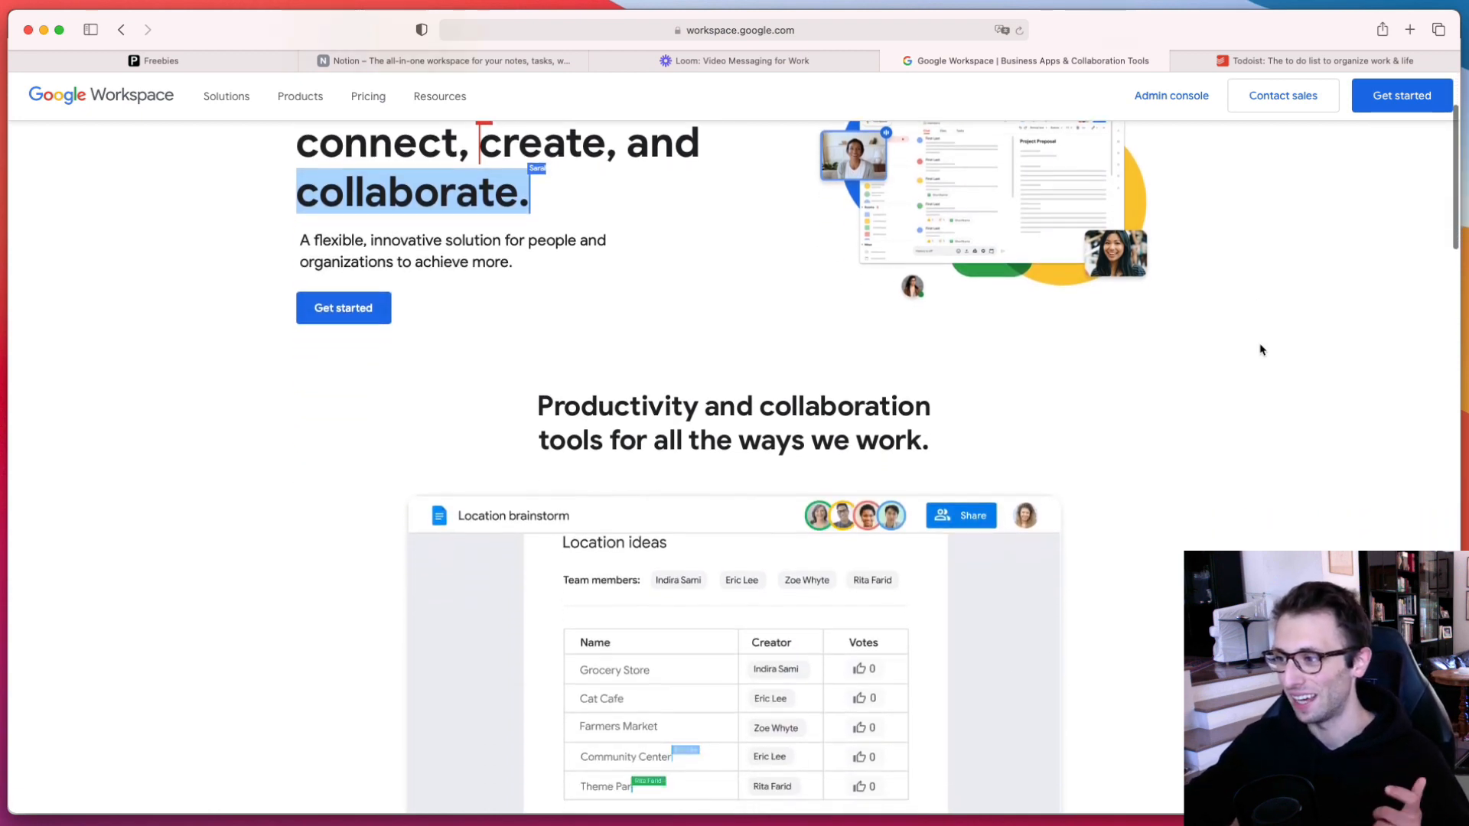
{"action": "scroll", "scroll_direction": "down", "scroll_amount": 3}
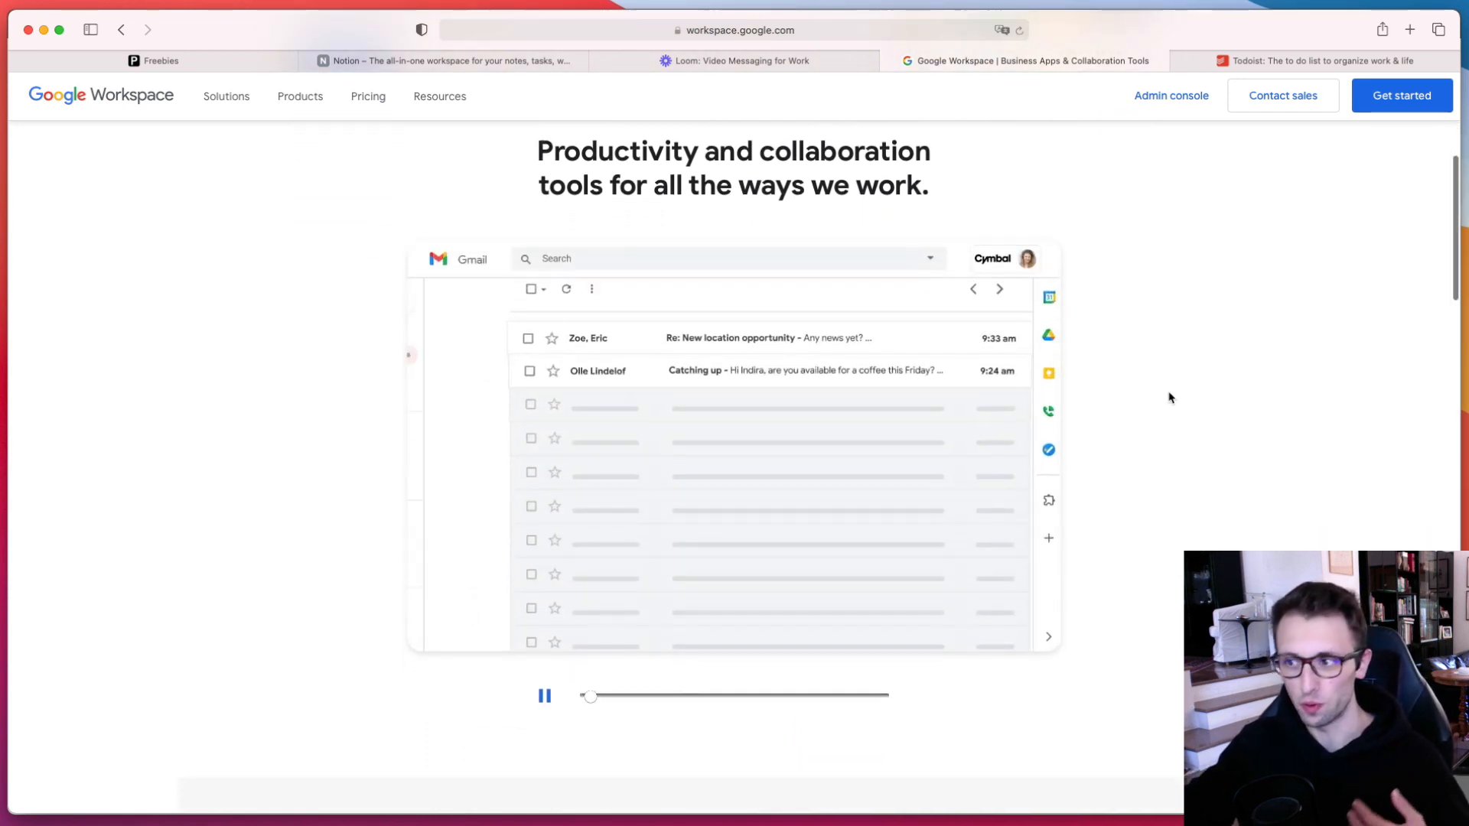
{"action": "scroll", "scroll_direction": "up", "scroll_amount": 3}
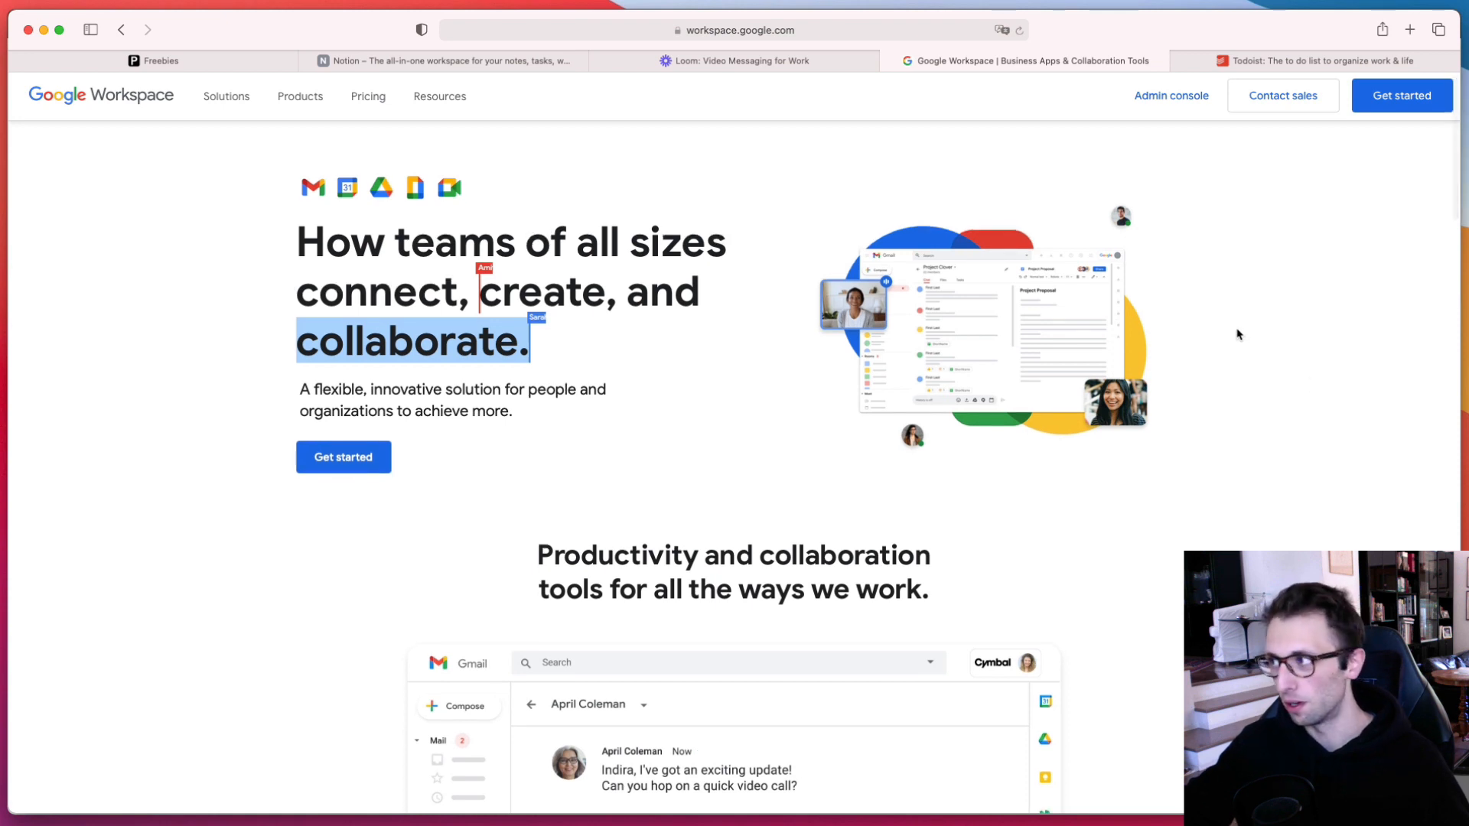
{"action": "scroll", "scroll_direction": "down", "scroll_amount": 3}
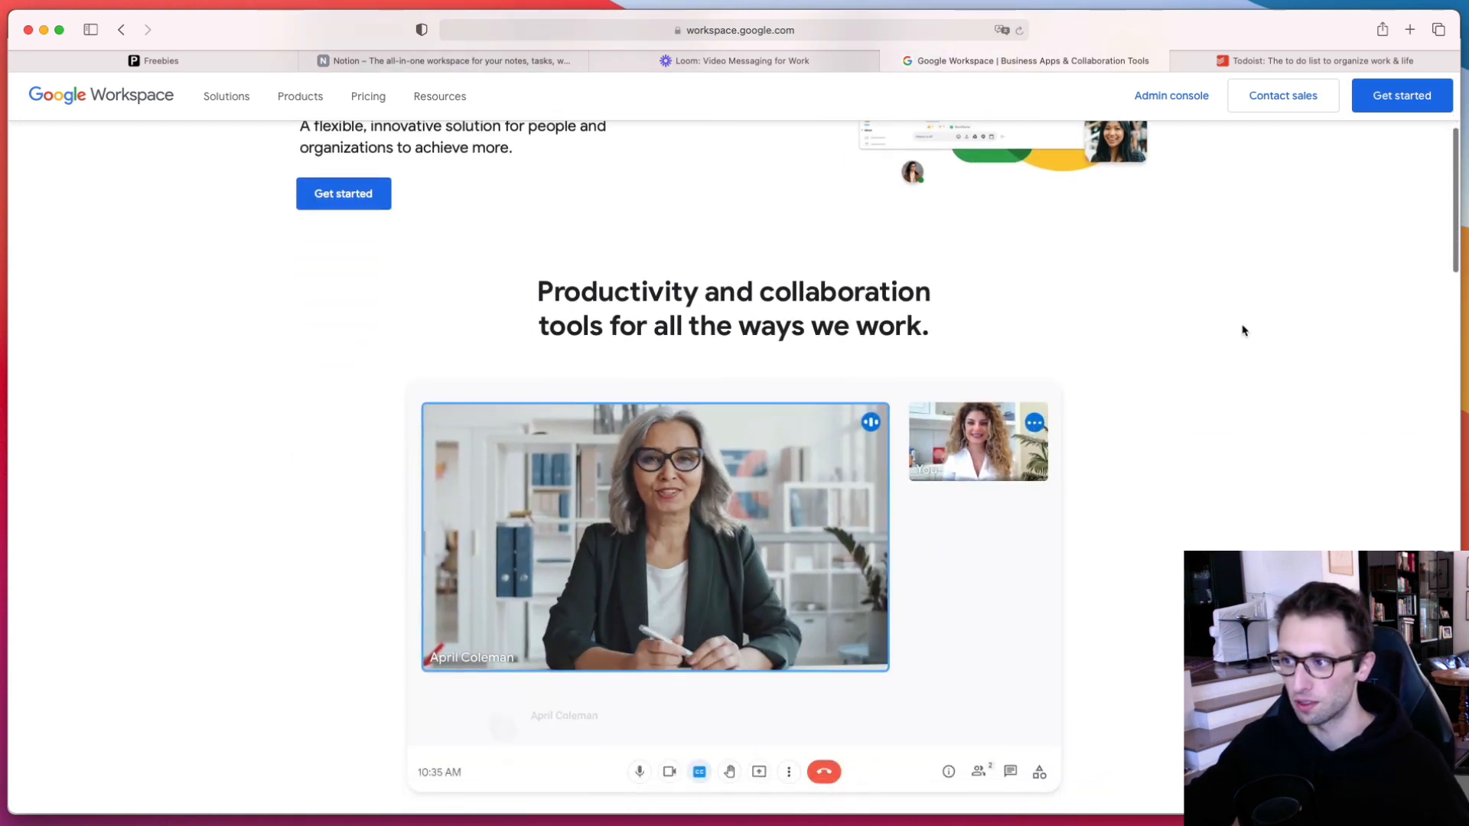
{"action": "scroll", "scroll_direction": "down", "scroll_amount": 3}
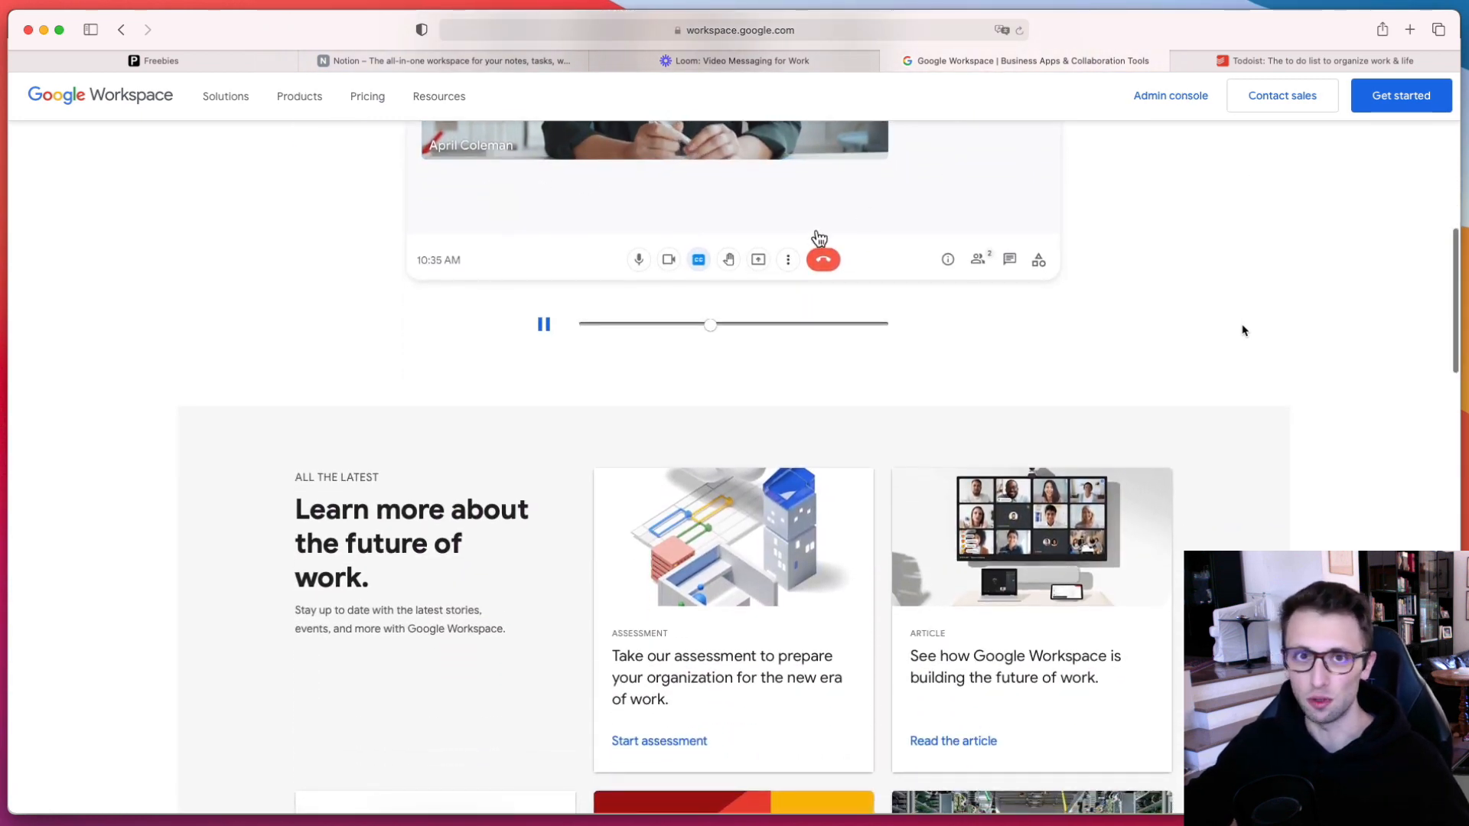
{"action": "left_click", "coordinate": [759, 259]}
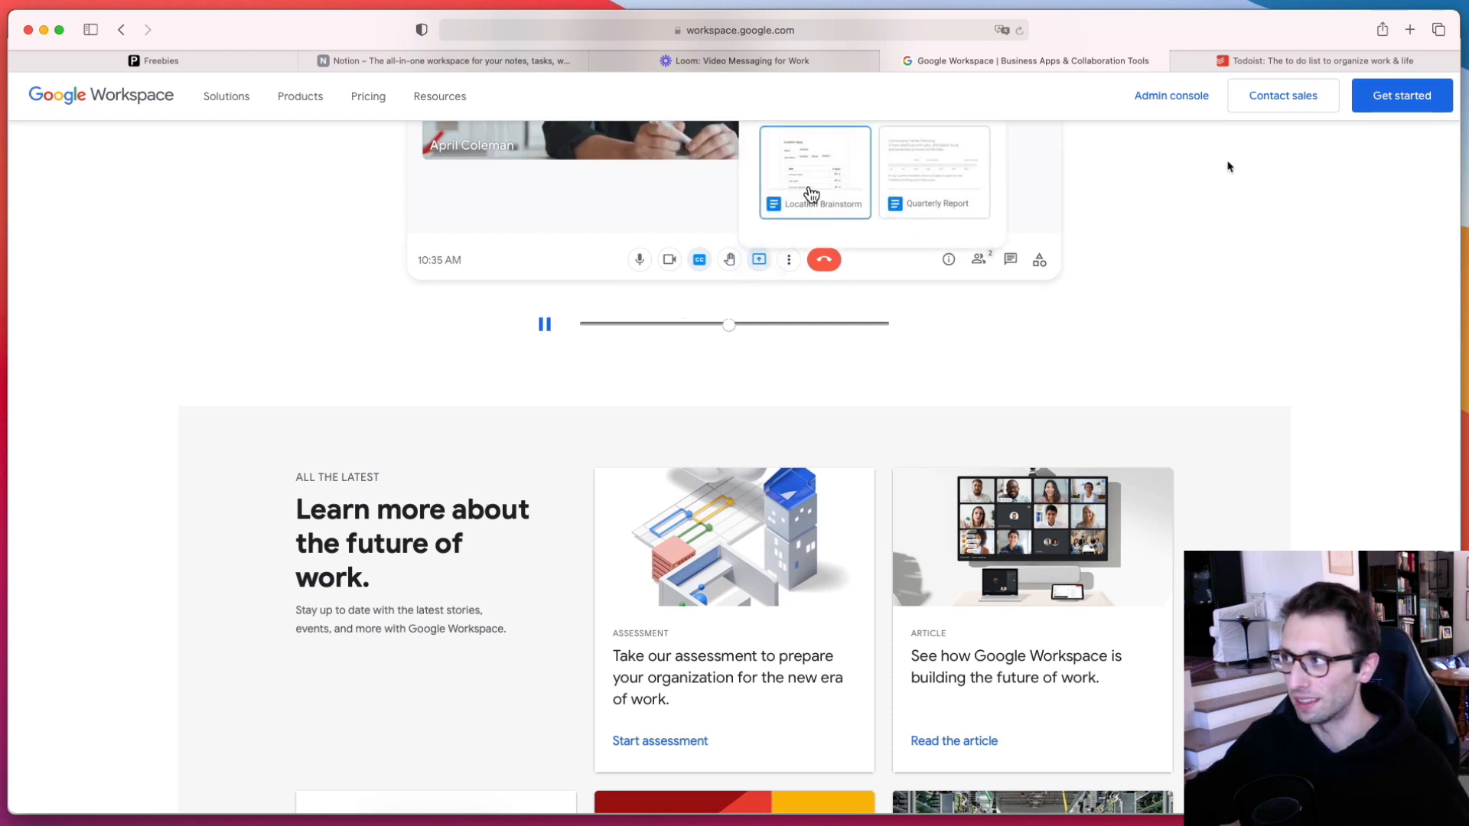
{"action": "mouse_move", "coordinate": [1258, 59]}
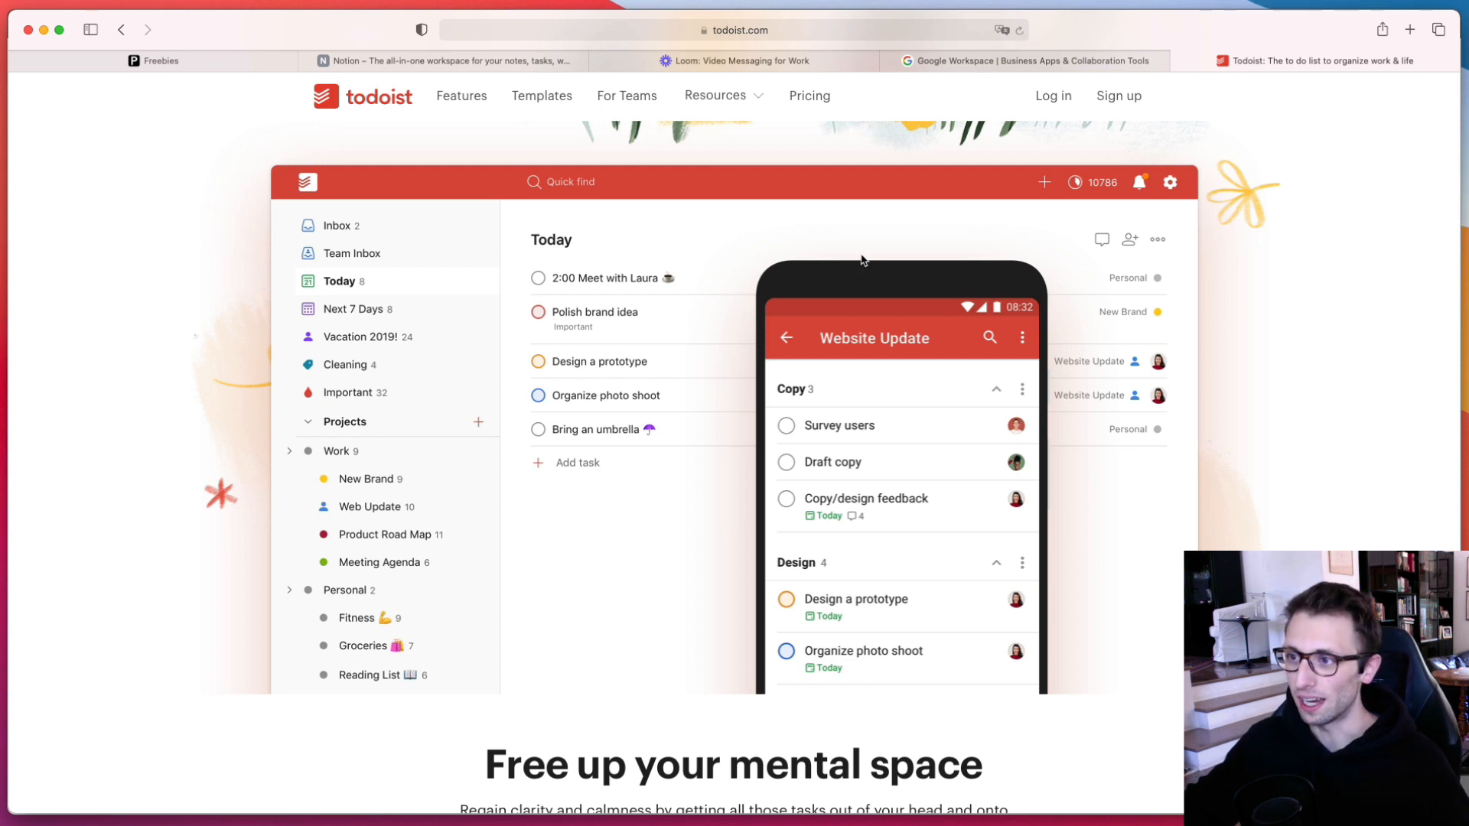
{"action": "mouse_move", "coordinate": [804, 331]}
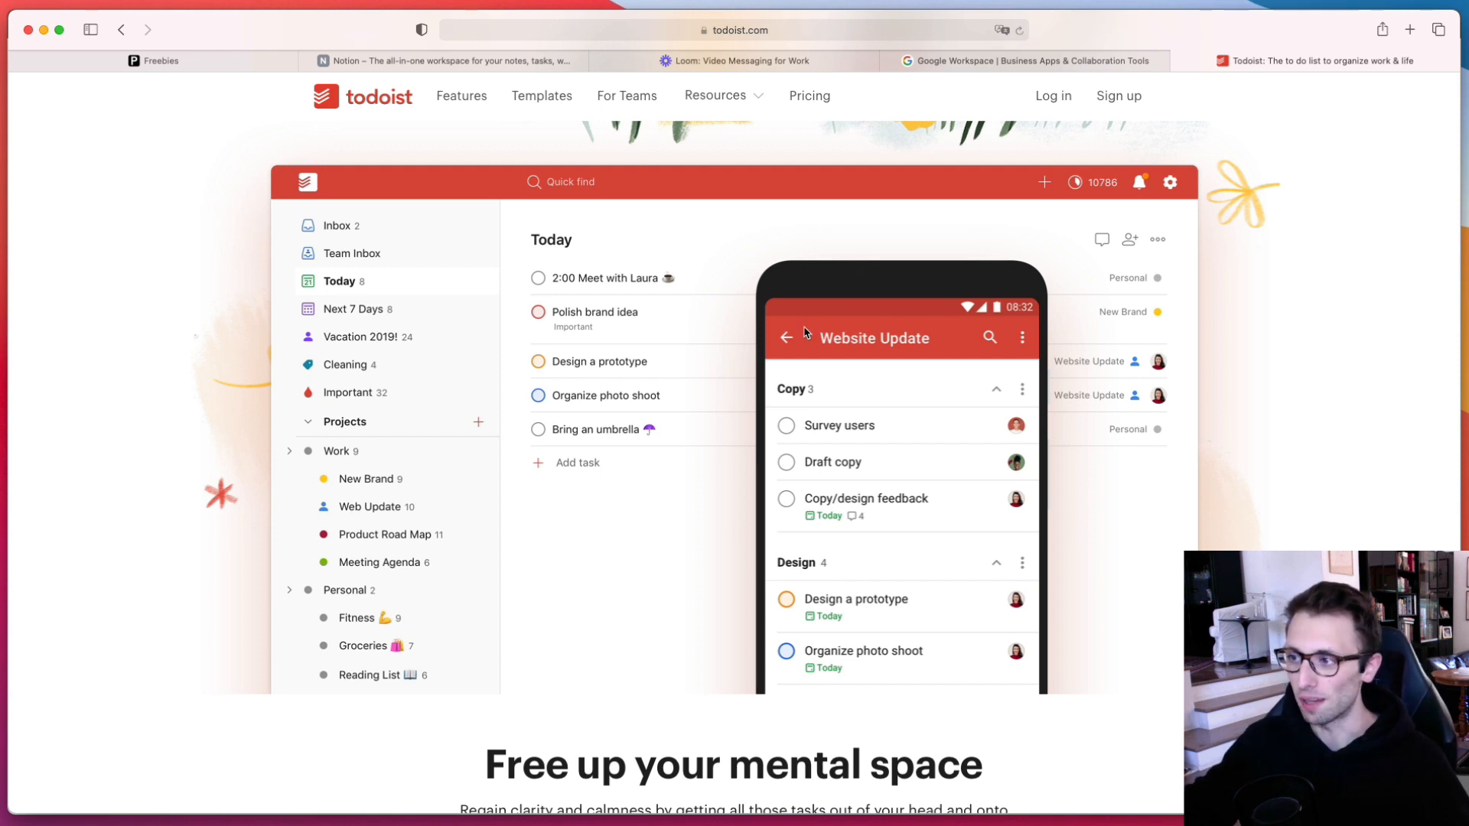
{"action": "mouse_move", "coordinate": [532, 298]}
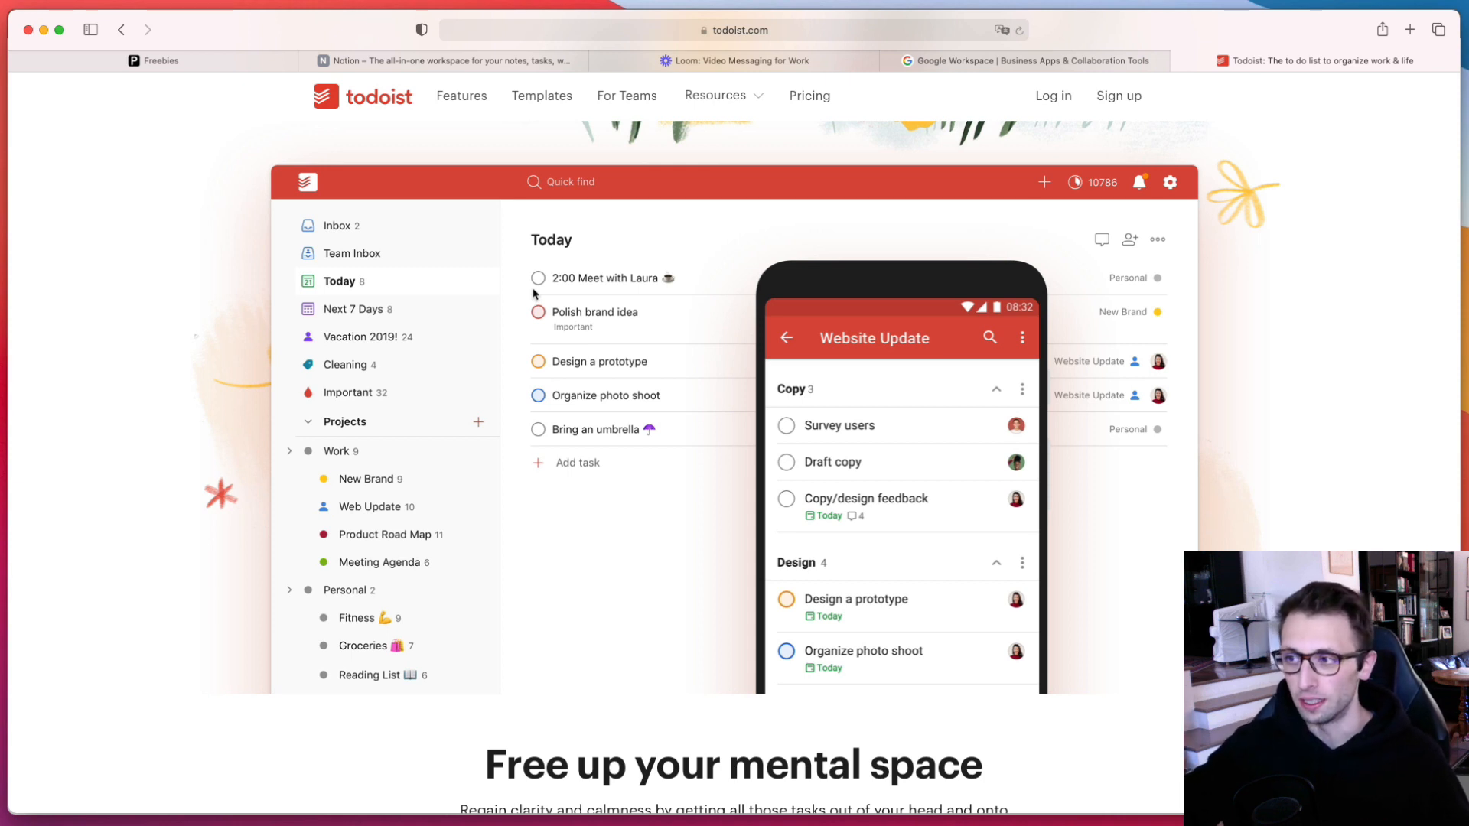
{"action": "mouse_move", "coordinate": [540, 287]}
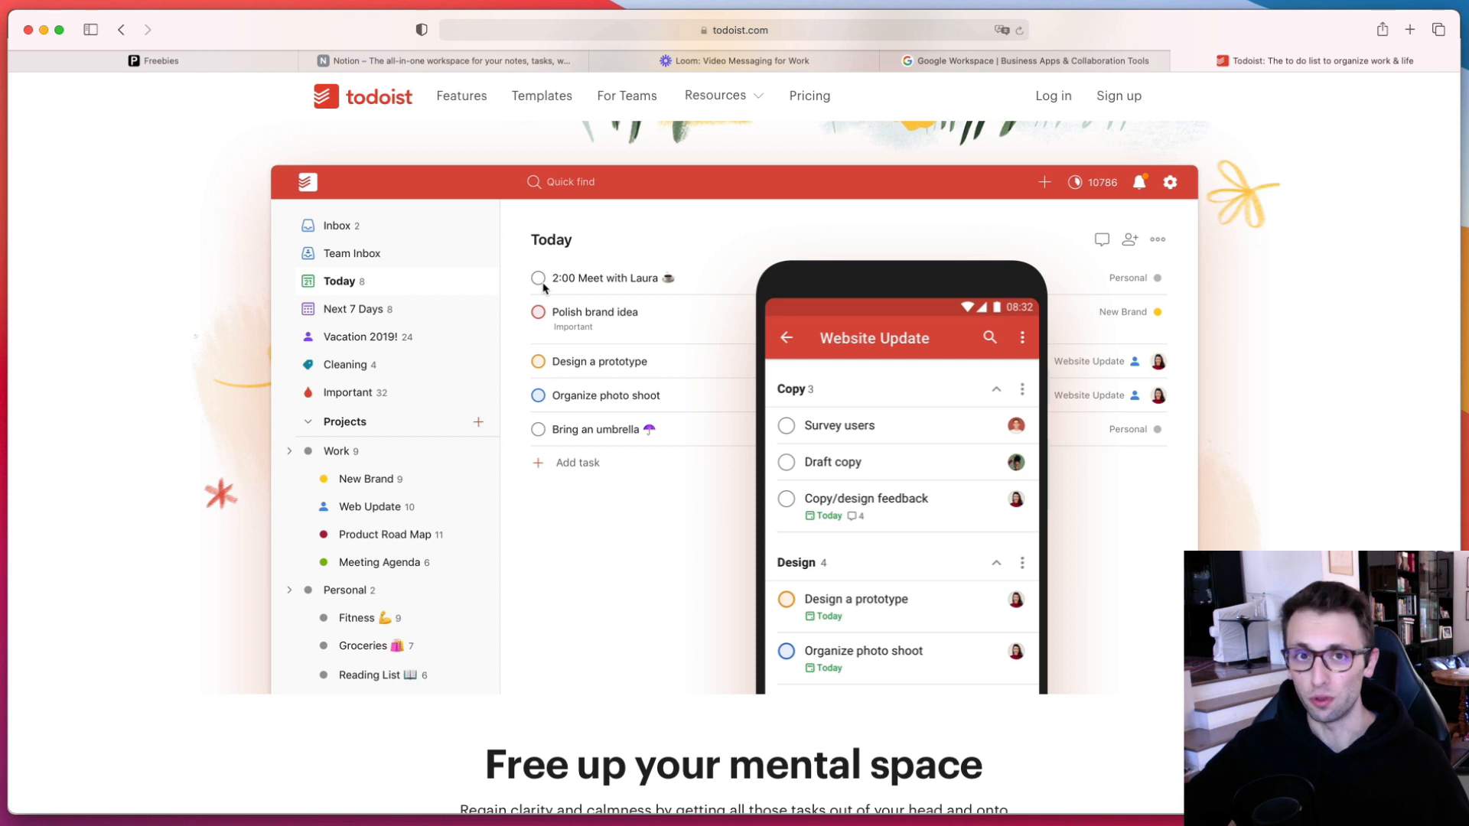
{"action": "mouse_move", "coordinate": [552, 285]}
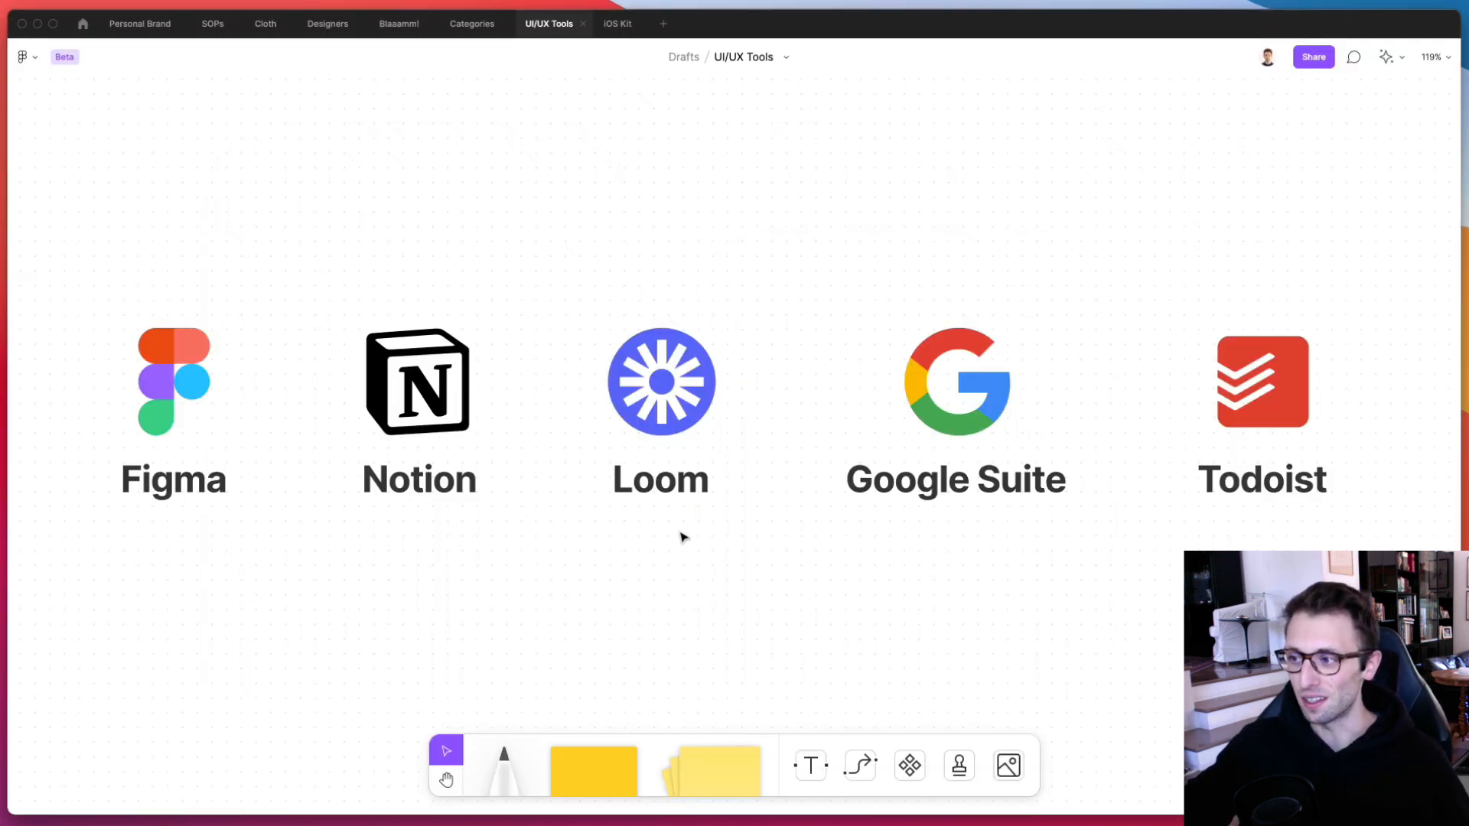
{"action": "mouse_move", "coordinate": [707, 567]}
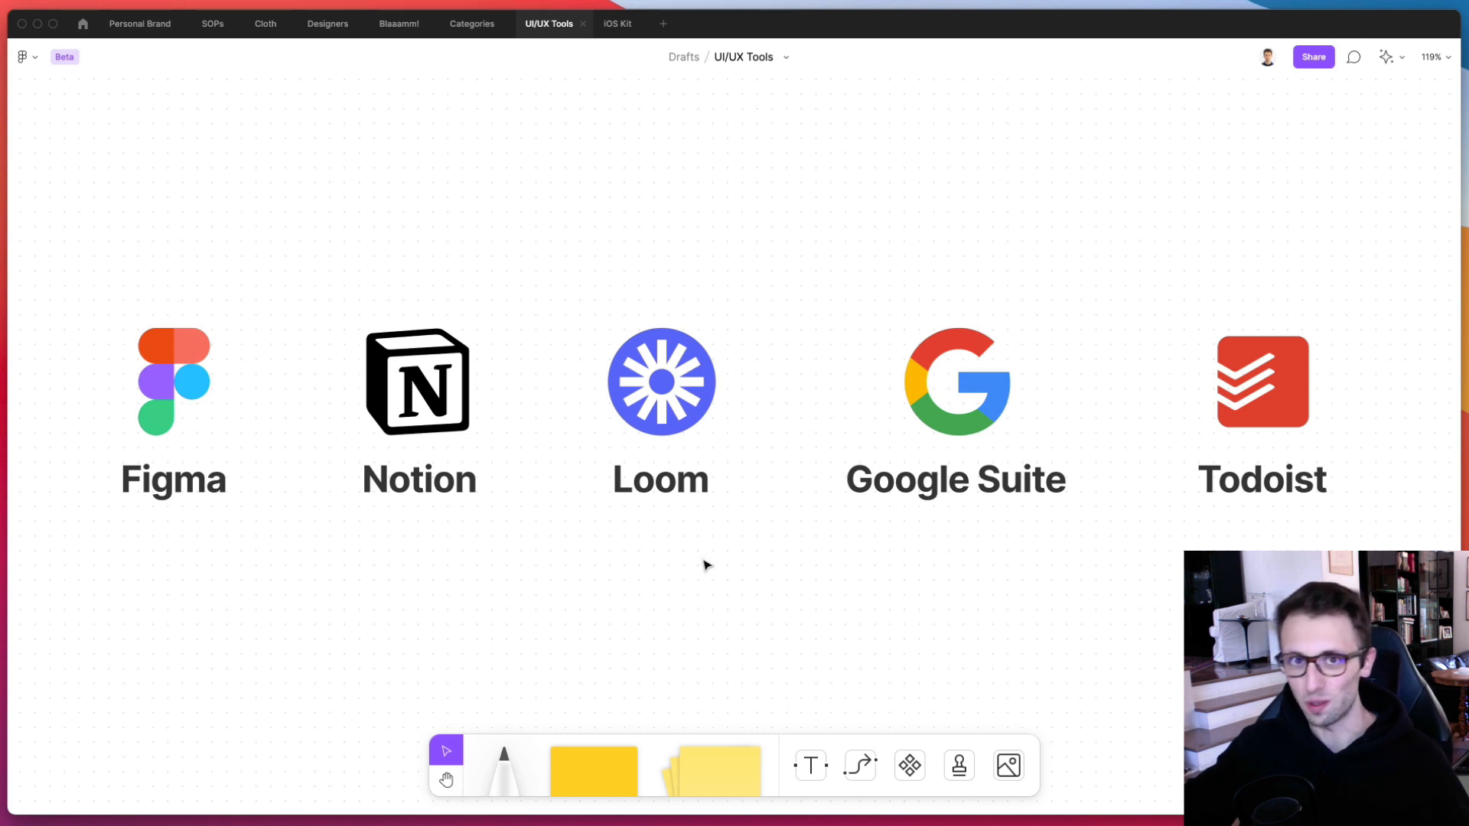